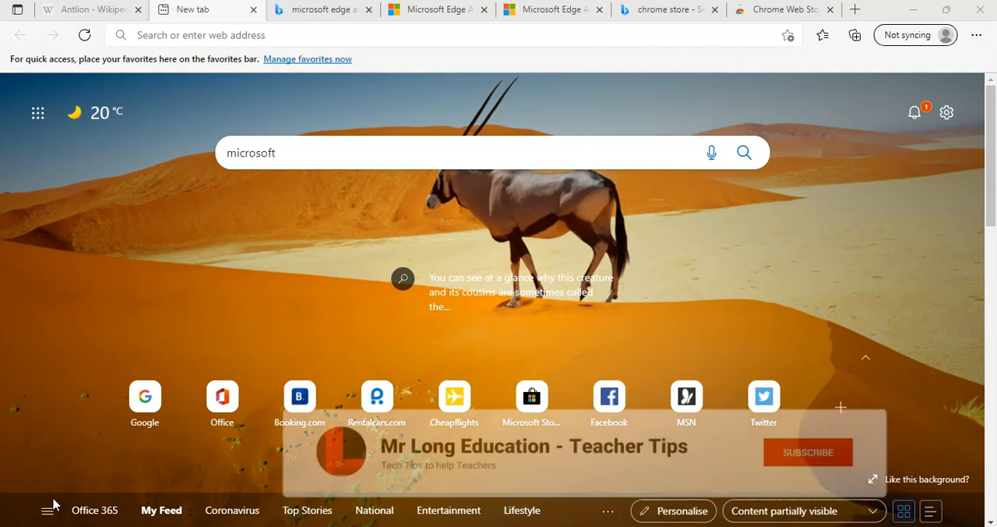
# Search Bing for 'microsoft edge add ons' from the new tab page.
pyautogui.click(807, 451)
pyautogui.write(' edge add ons')
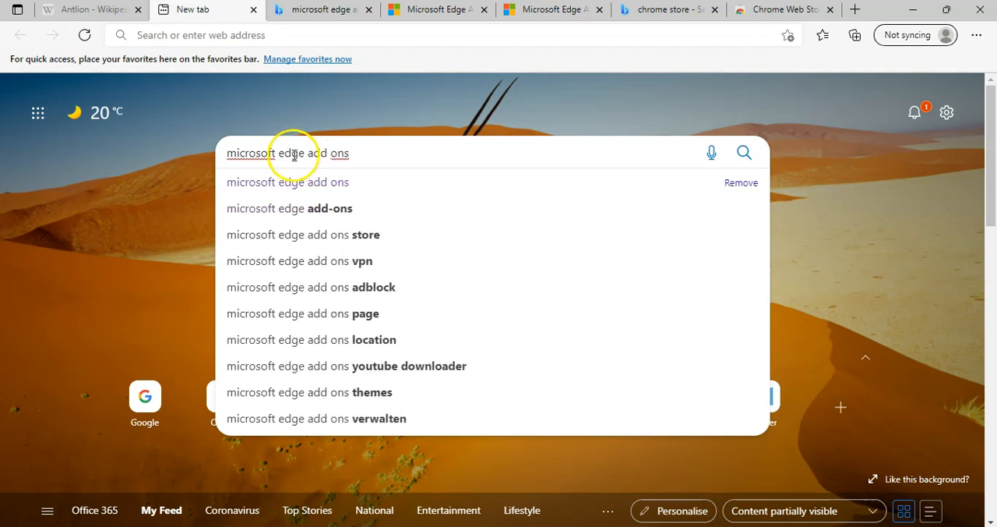
pyautogui.moveTo(341, 78)
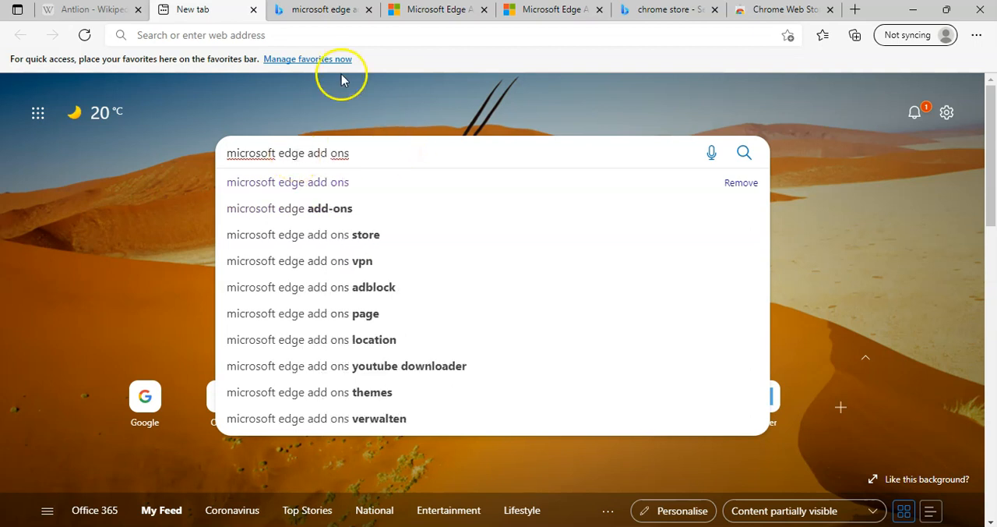
pyautogui.click(286, 181)
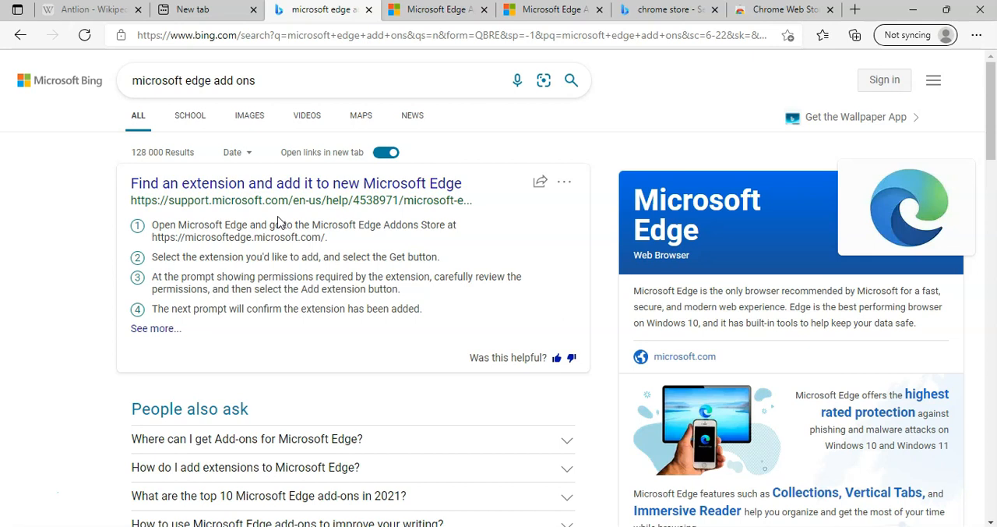
# Scroll the Edge Add-ons store home page to browse featured extensions.
pyautogui.scroll(-3)
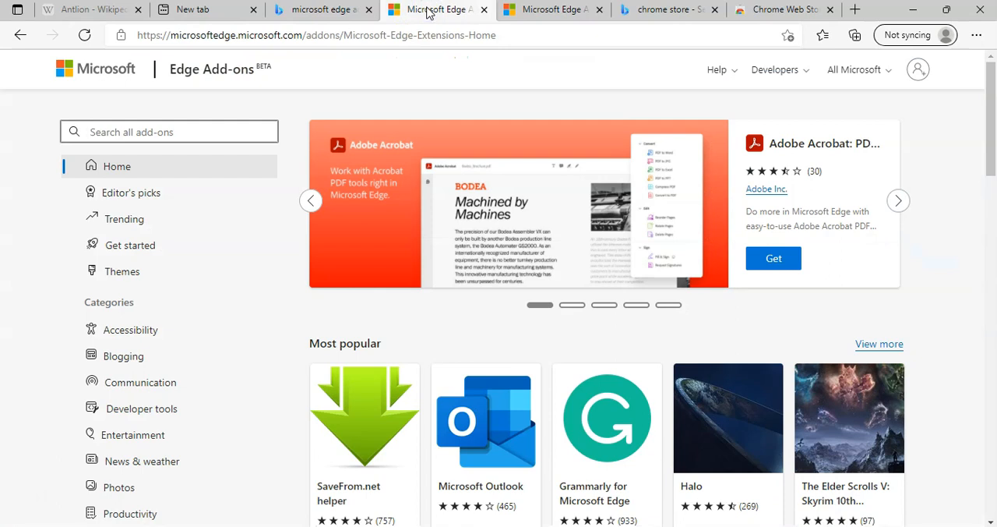
pyautogui.moveTo(153, 168)
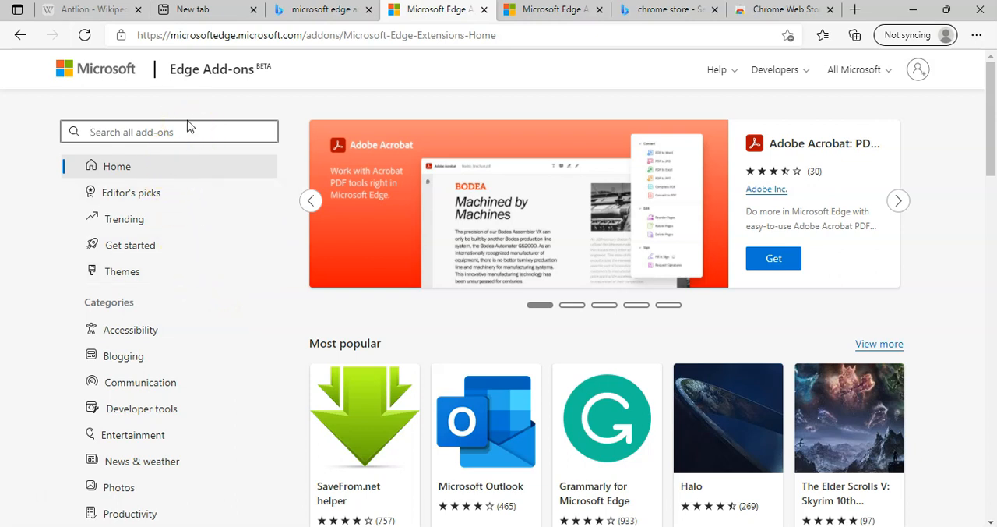
# Search the Add-ons store for 'web paint' and scroll to the Web Paint result by Nimoa.
pyautogui.write('web paint')
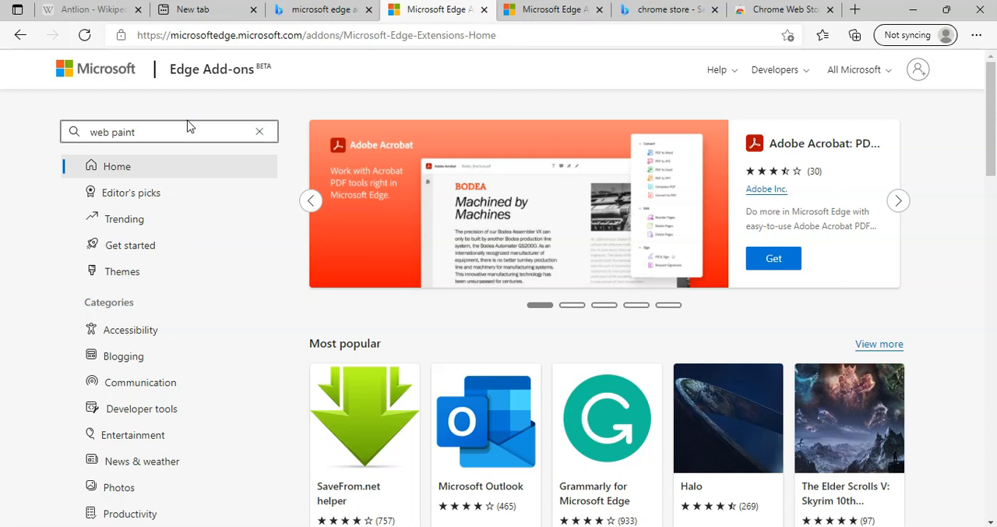
pyautogui.click(155, 131)
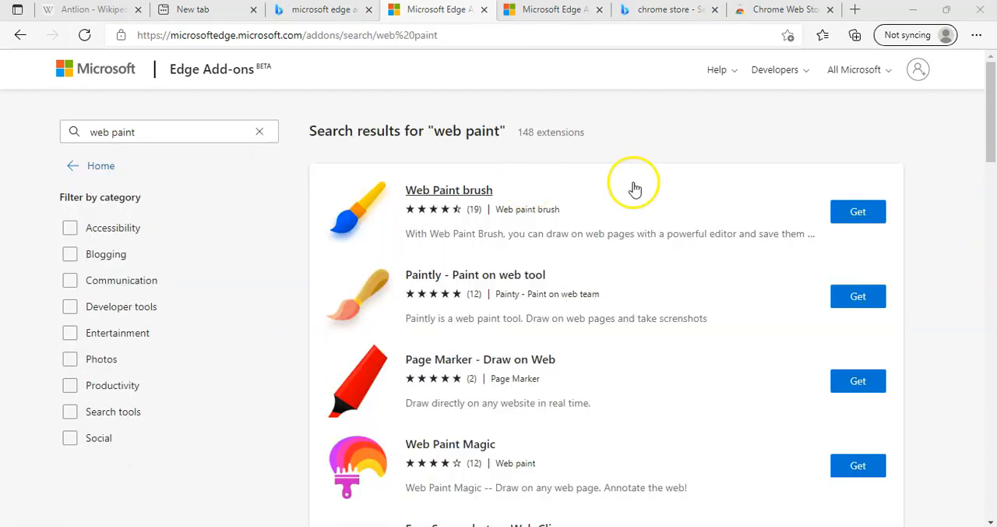
pyautogui.moveTo(578, 192)
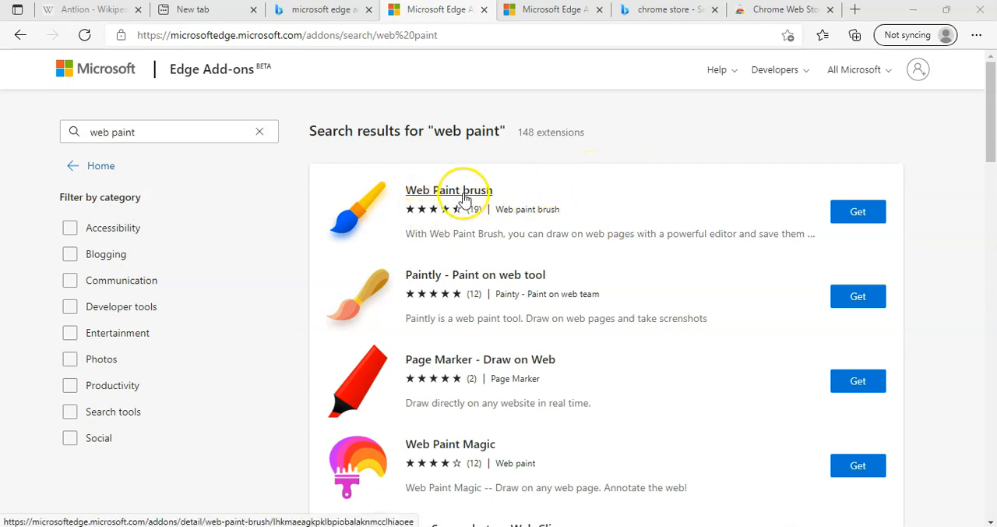
pyautogui.moveTo(679, 201)
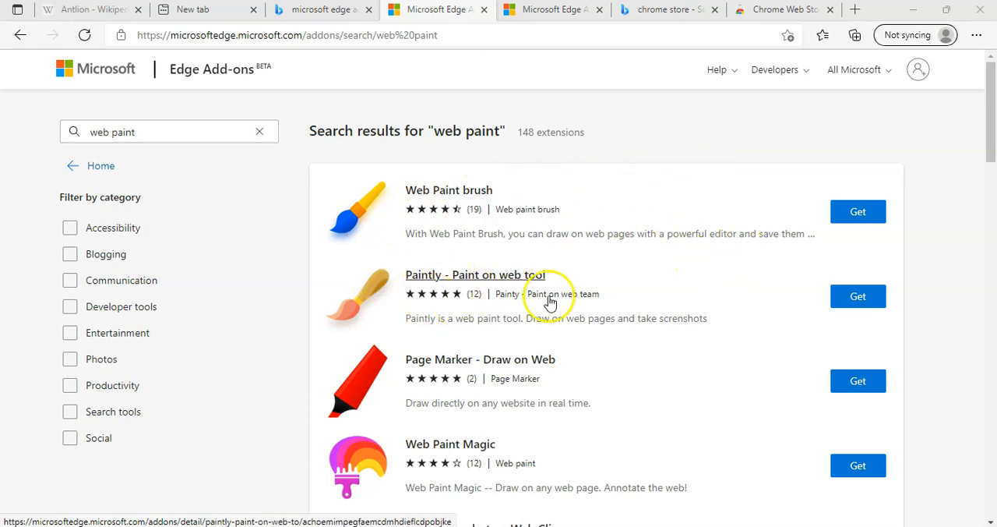
pyautogui.moveTo(636, 299)
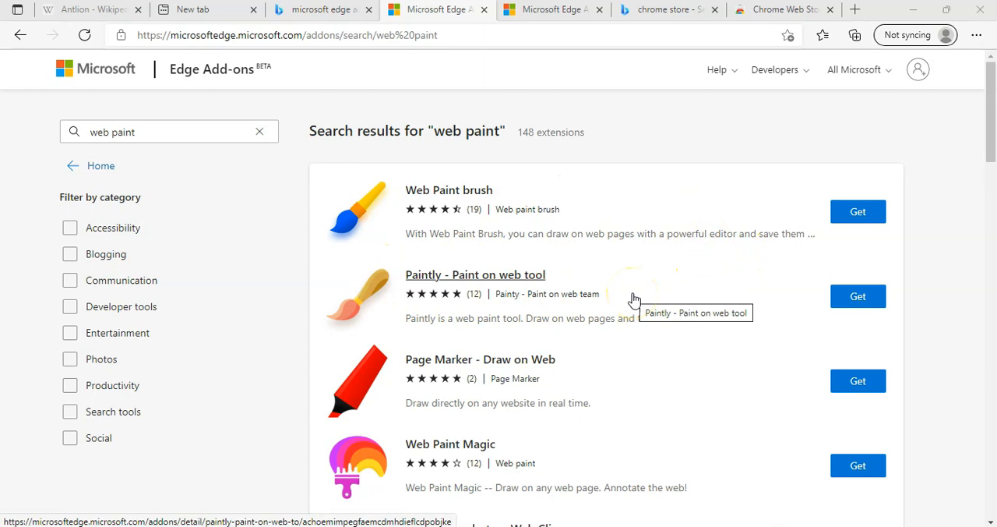
pyautogui.scroll(-3)
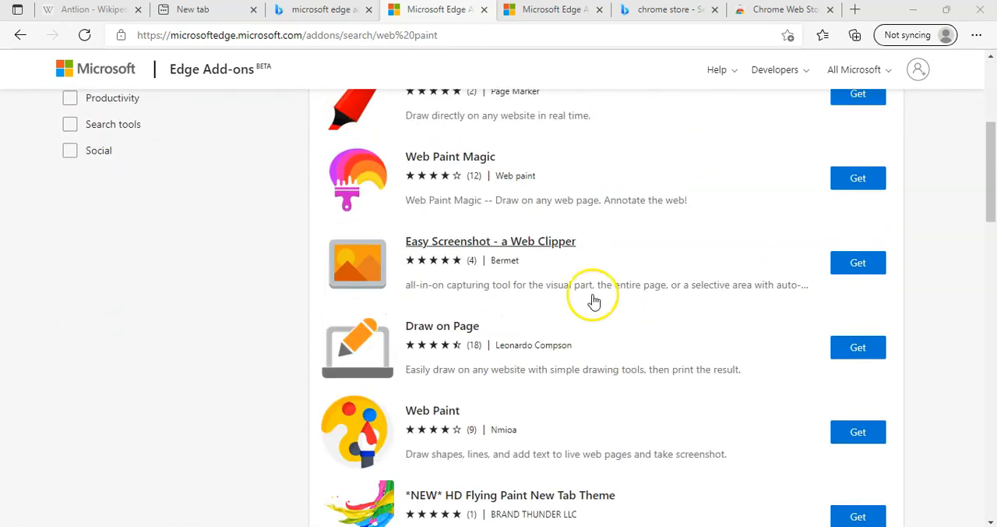
pyautogui.moveTo(405, 449)
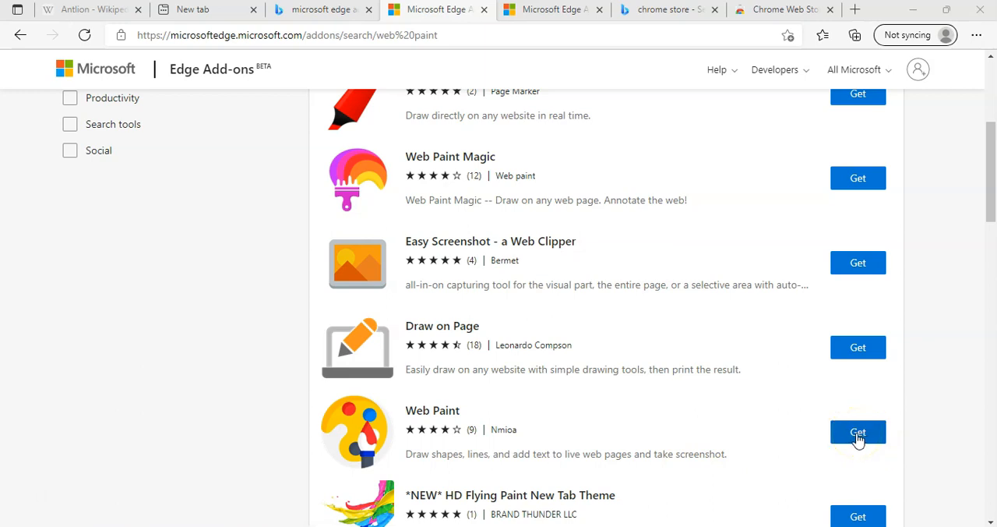
# Get Web Paint by Nimoa and confirm adding the extension to Edge.
pyautogui.click(857, 431)
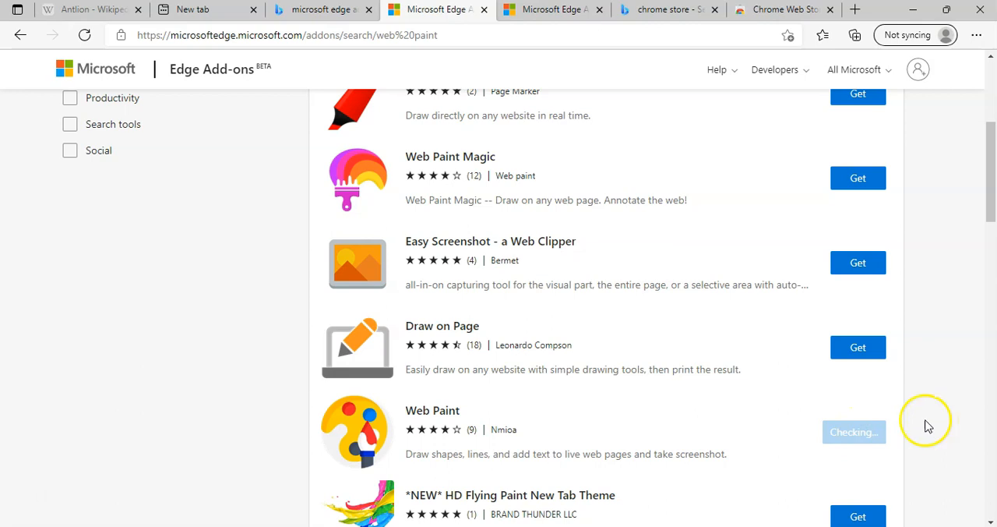
pyautogui.click(857, 431)
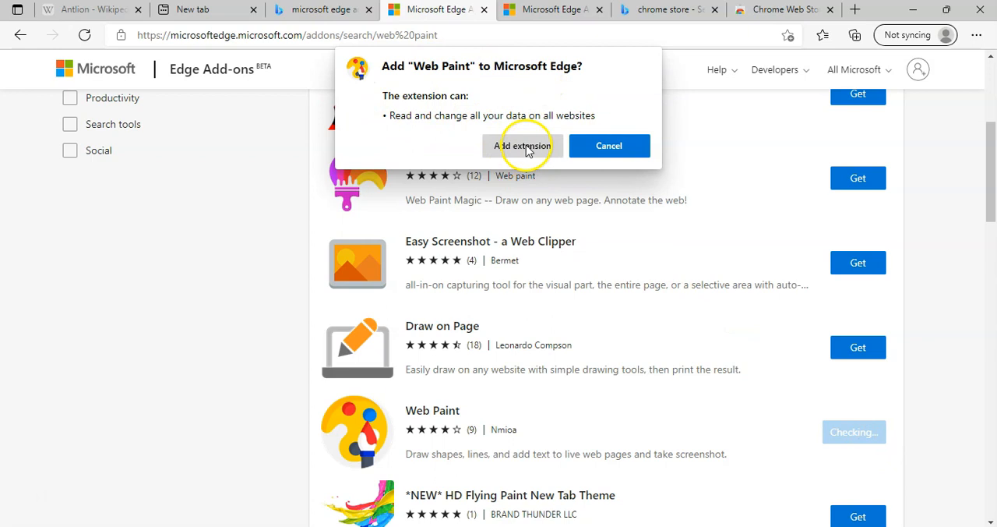
pyautogui.click(522, 147)
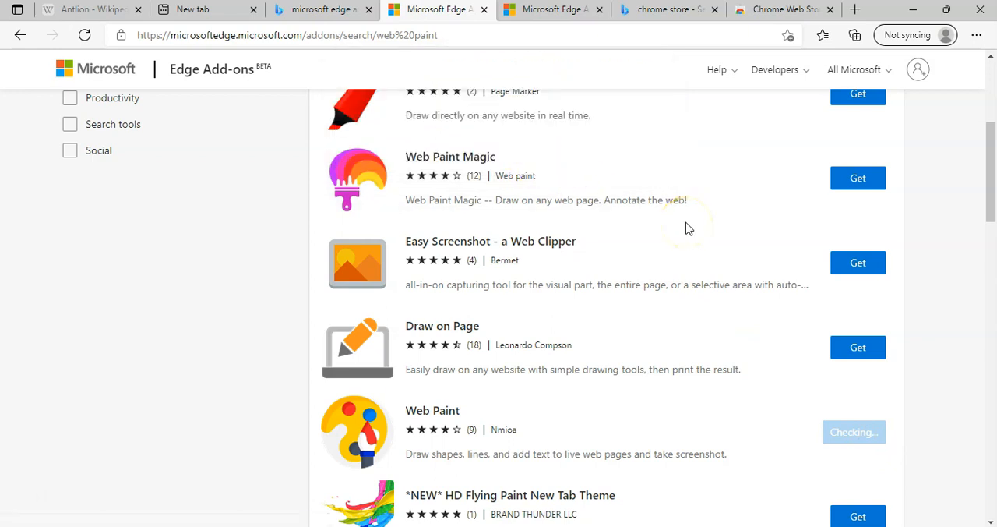
pyautogui.moveTo(695, 218)
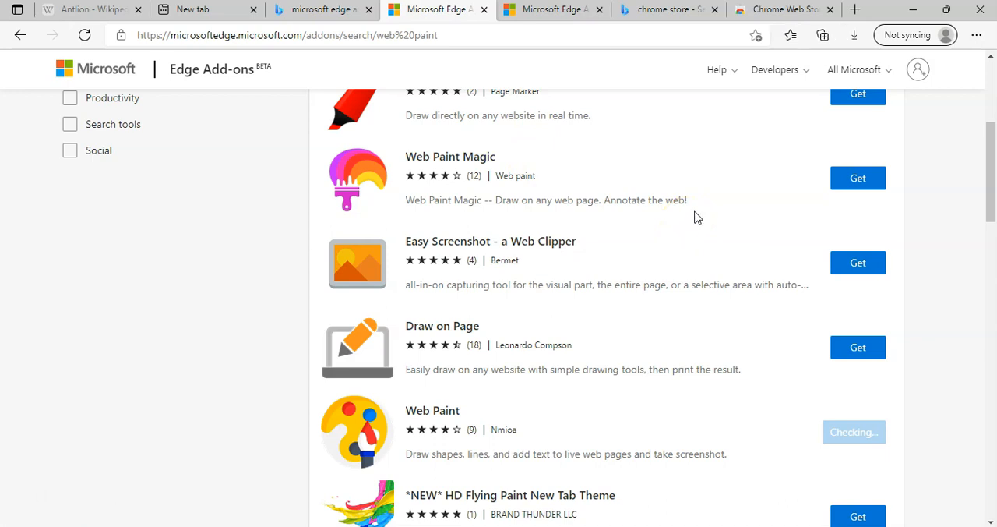
pyautogui.click(854, 36)
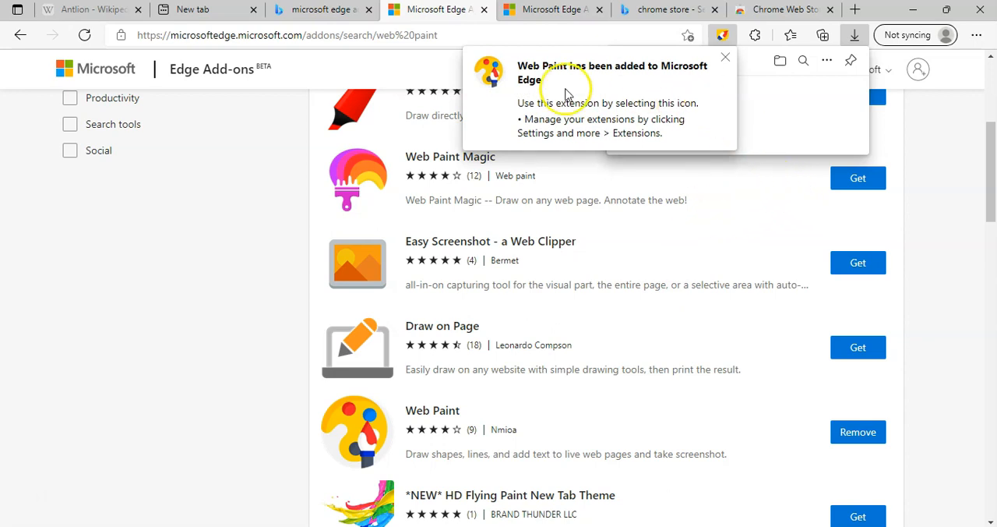
pyautogui.moveTo(595, 132)
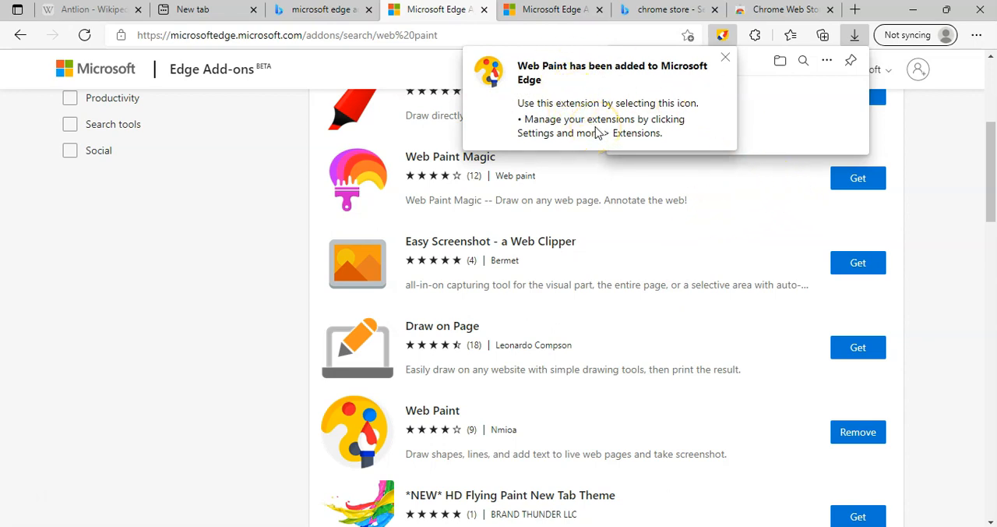
pyautogui.moveTo(605, 109)
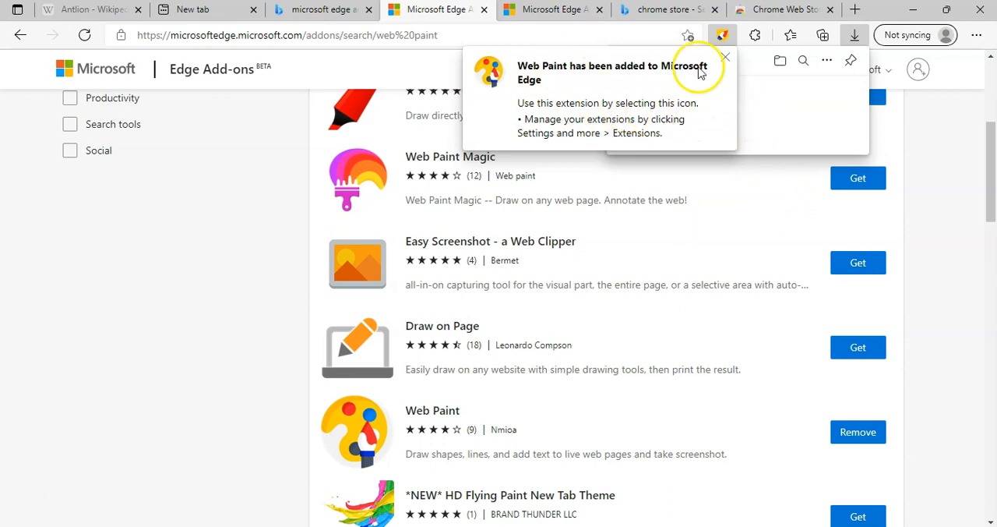
# Dismiss the extension-added notice and go to Edge's installed extensions page.
pyautogui.click(724, 57)
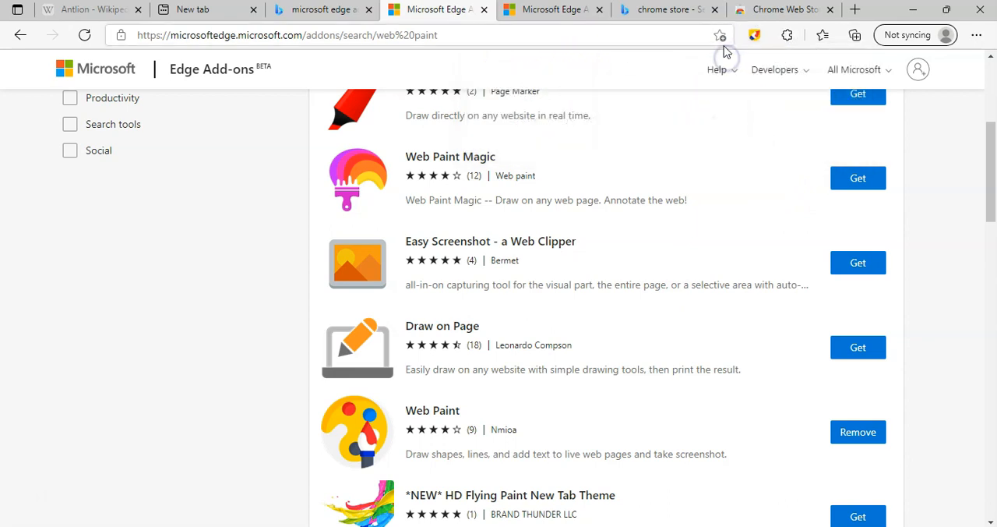
pyautogui.moveTo(754, 36)
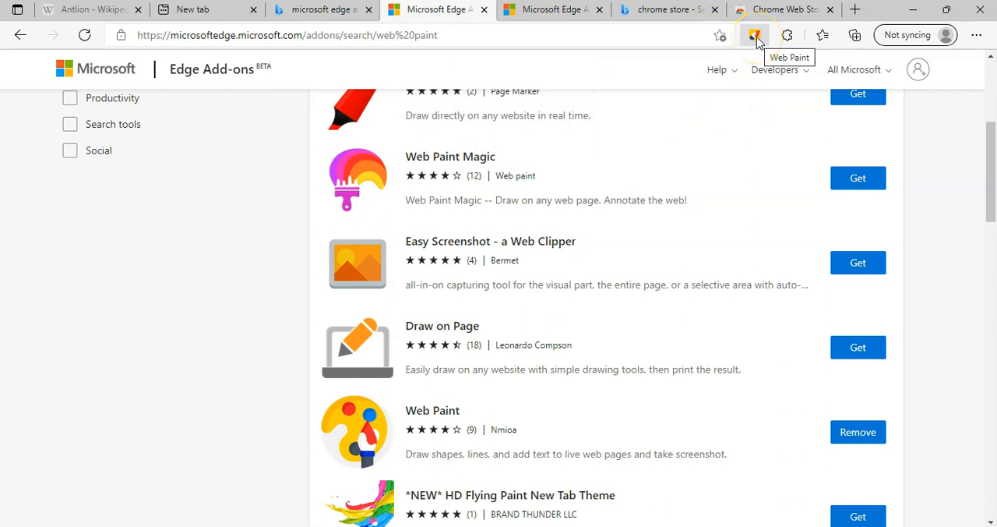
pyautogui.moveTo(975, 36)
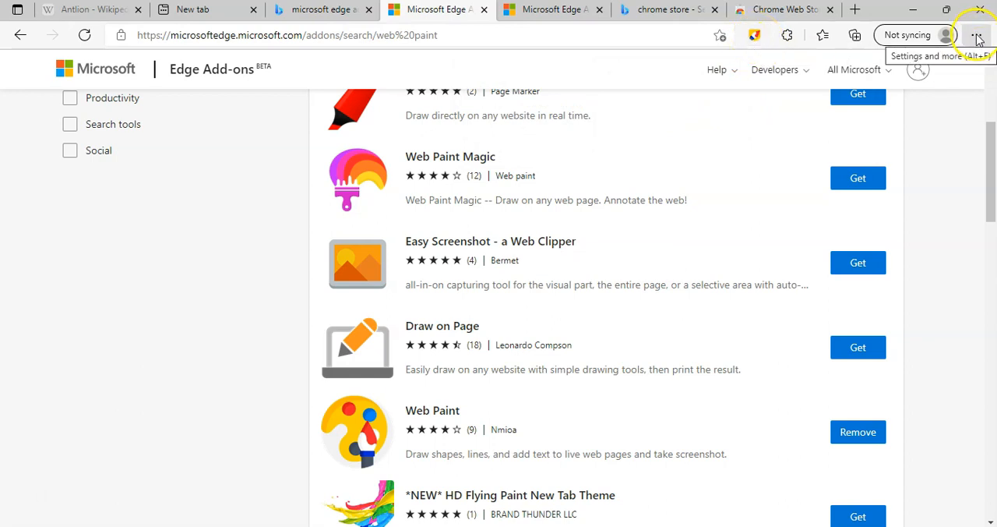
pyautogui.click(975, 36)
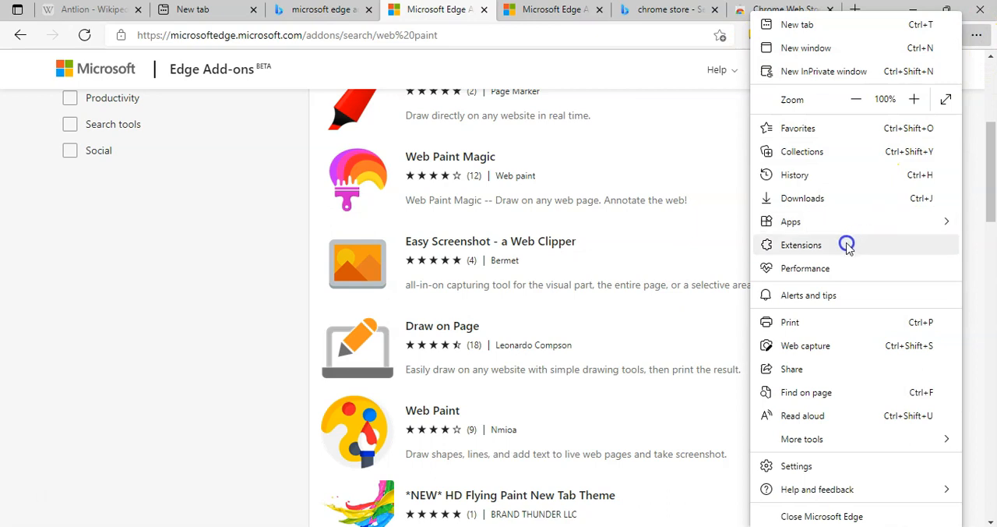
pyautogui.moveTo(816, 248)
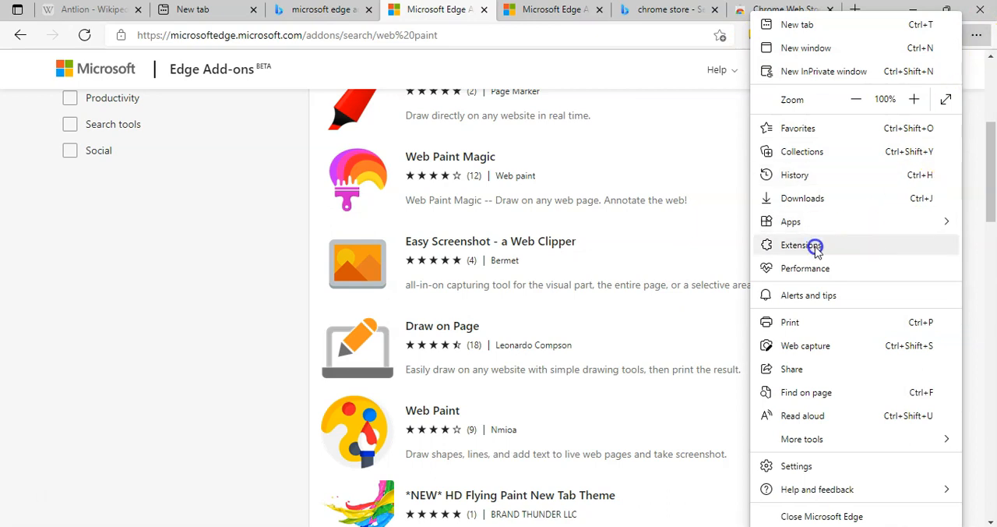
pyautogui.click(795, 244)
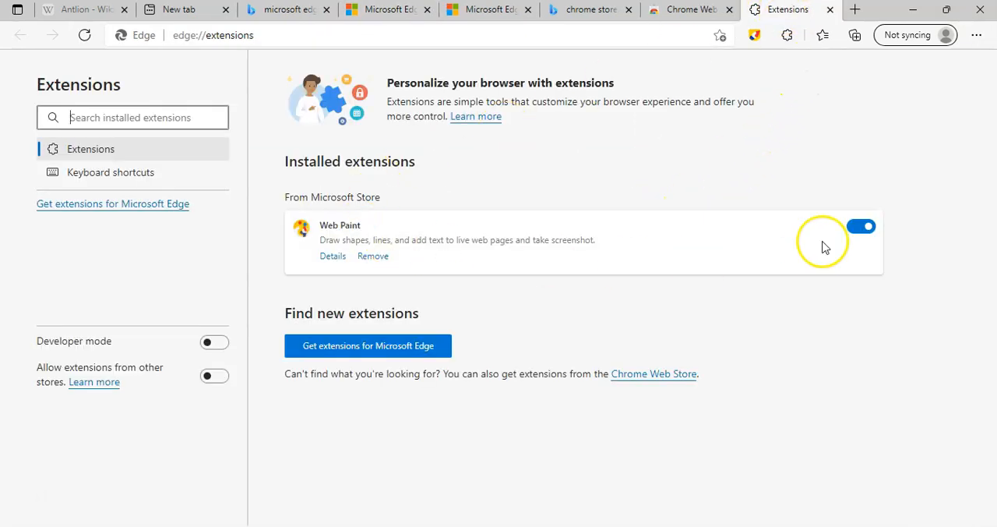
pyautogui.moveTo(726, 256)
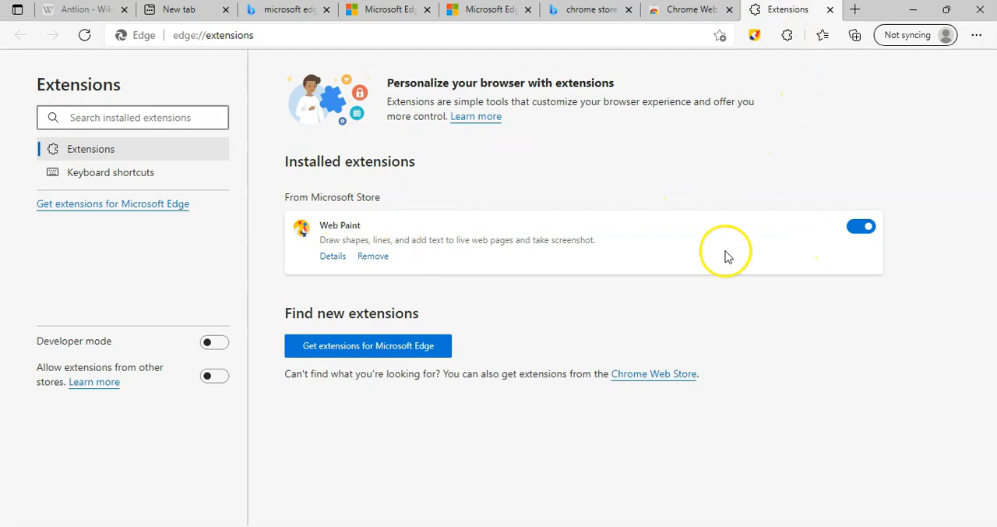
# Toggle the Web Paint extension off and back on.
pyautogui.click(859, 226)
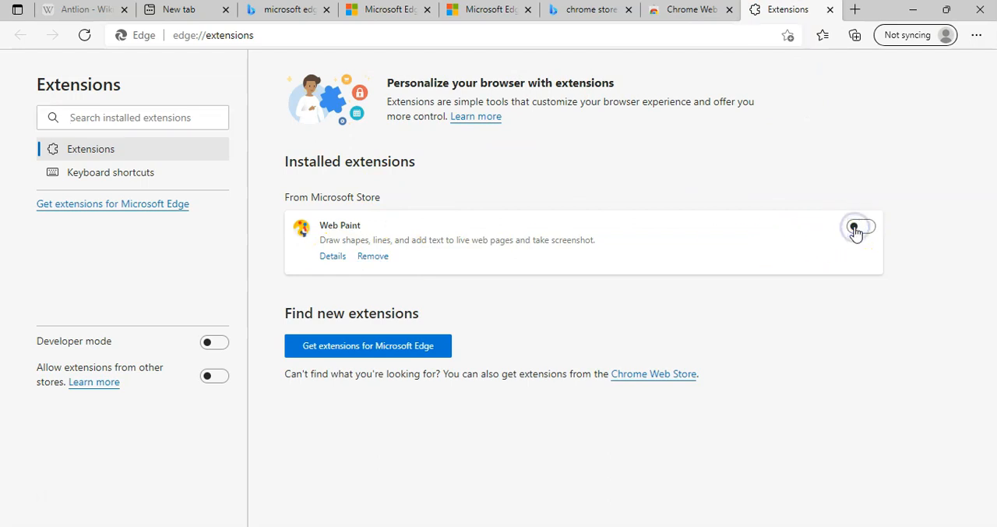
pyautogui.click(860, 226)
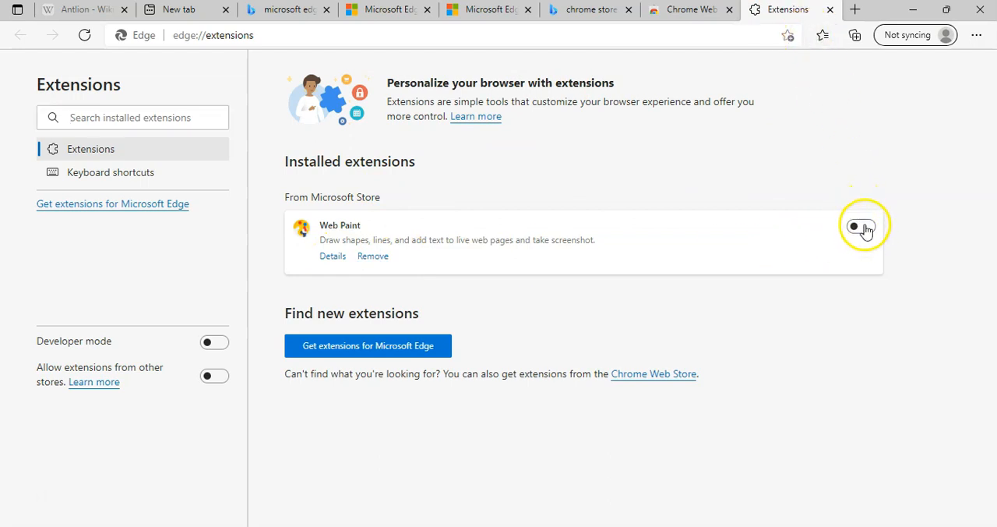
pyautogui.click(860, 226)
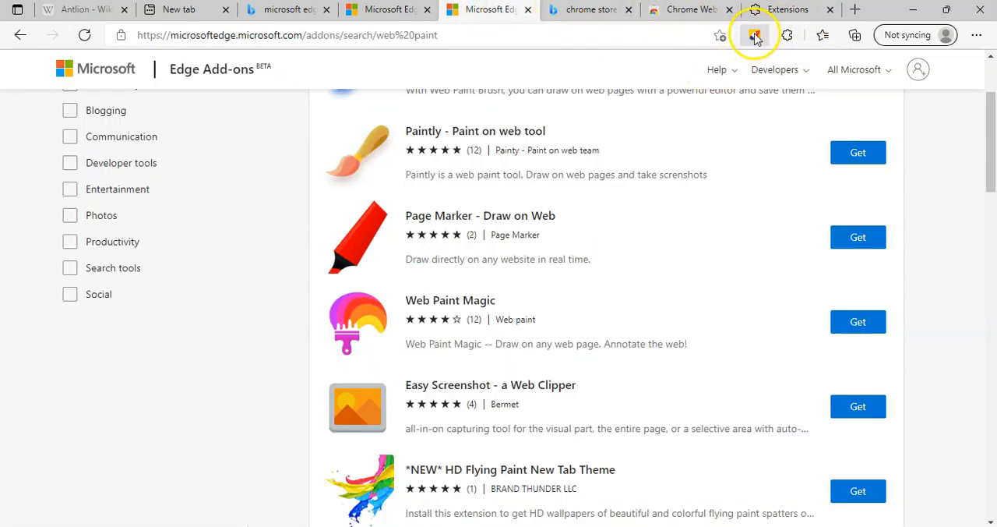
pyautogui.moveTo(754, 35)
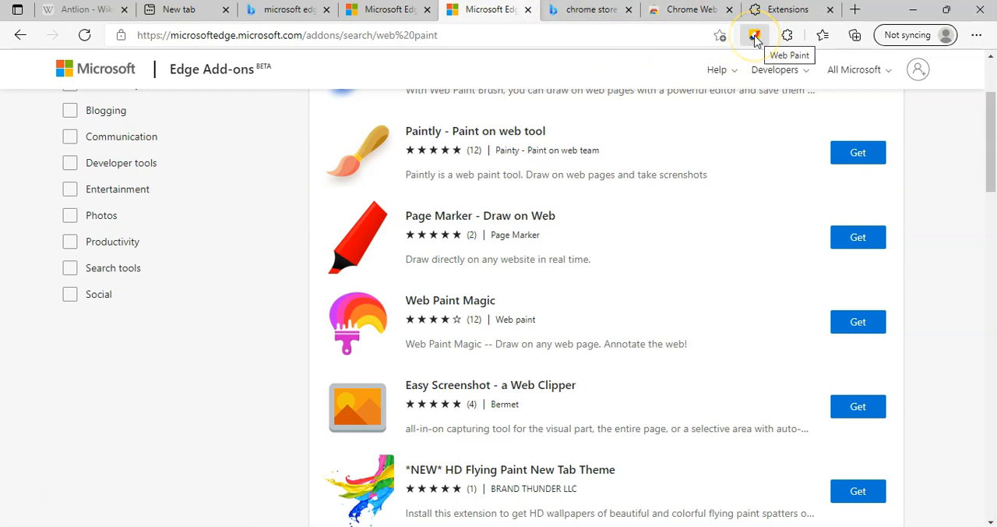
pyautogui.moveTo(75, 9)
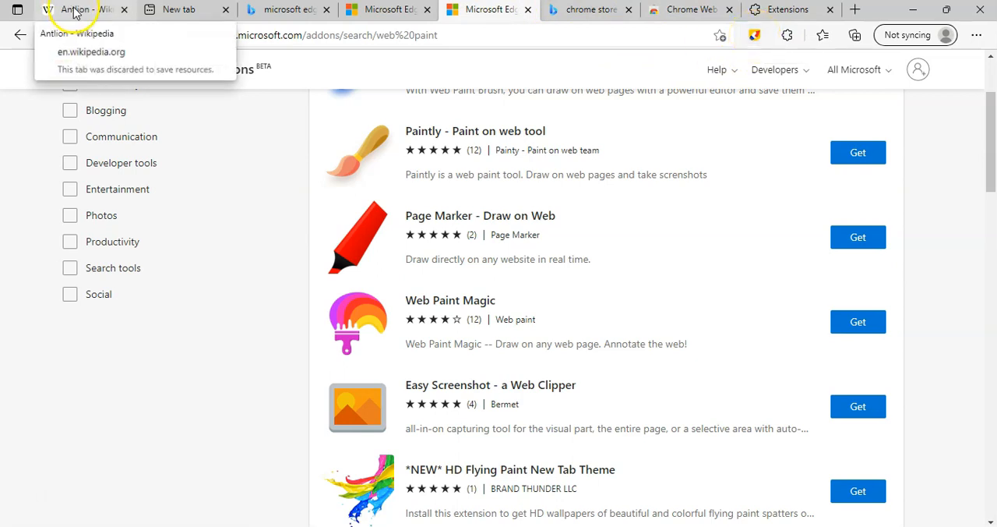
# Return to the Antlion – Wikipedia tab to show the article.
pyautogui.click(78, 9)
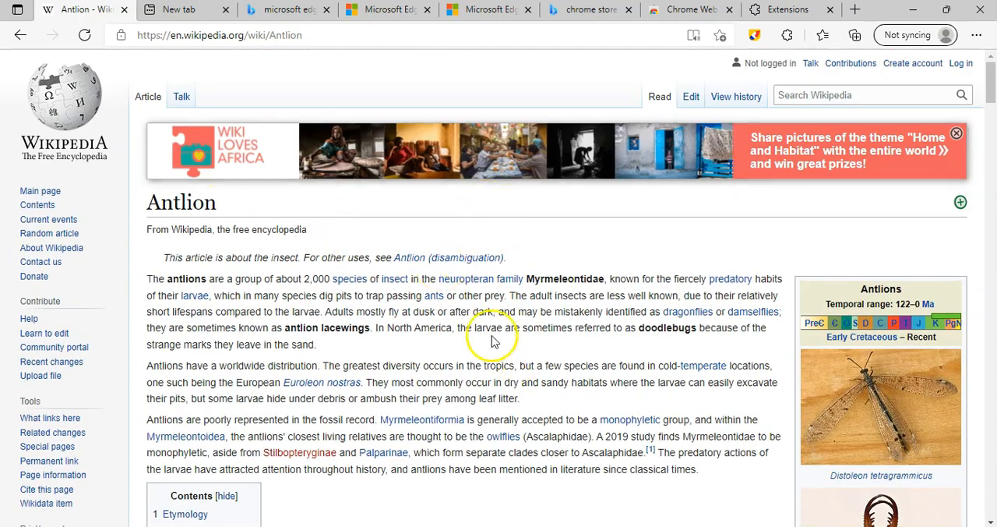
pyautogui.moveTo(496, 367)
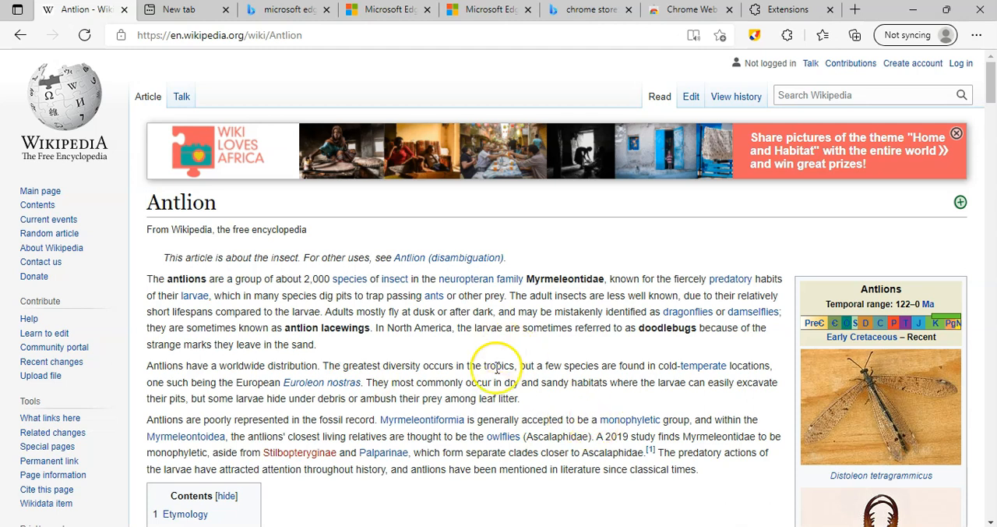
pyautogui.moveTo(729, 63)
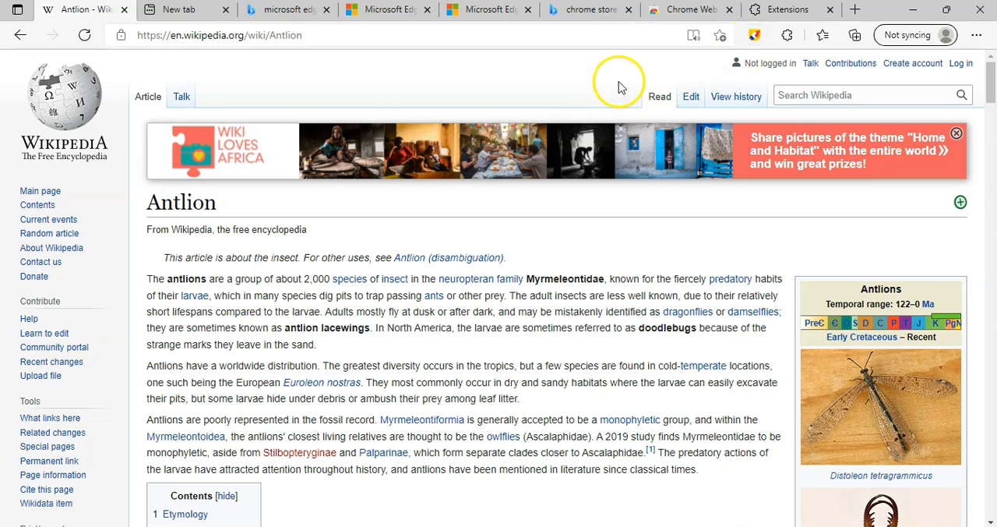
# Launch Web Paint, circle the title in red, then scribble beside it in yellow.
pyautogui.click(754, 34)
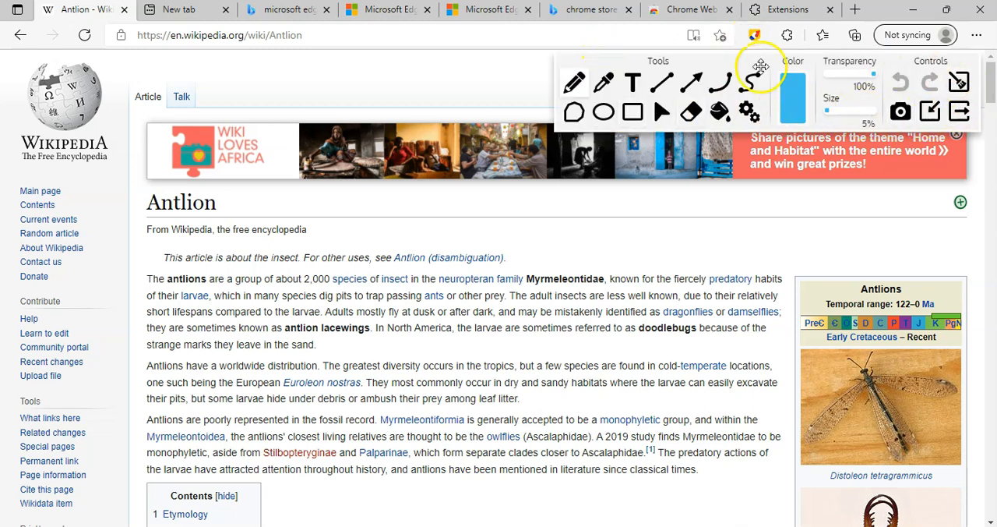
pyautogui.moveTo(575, 81)
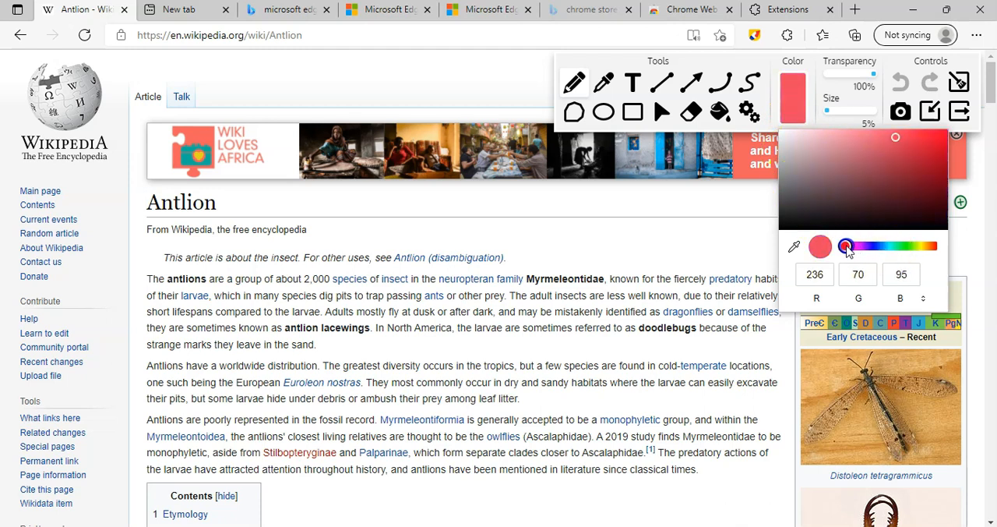
pyautogui.click(941, 149)
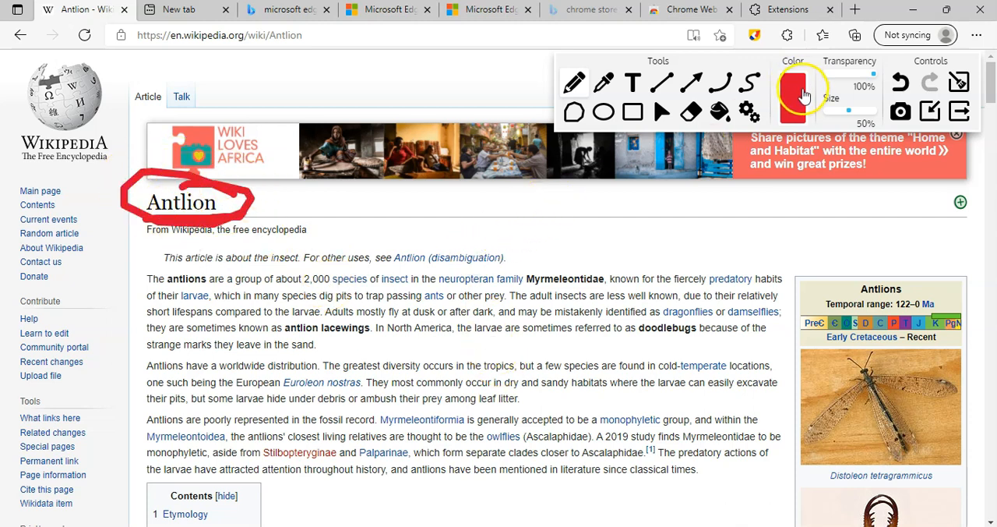
pyautogui.click(792, 87)
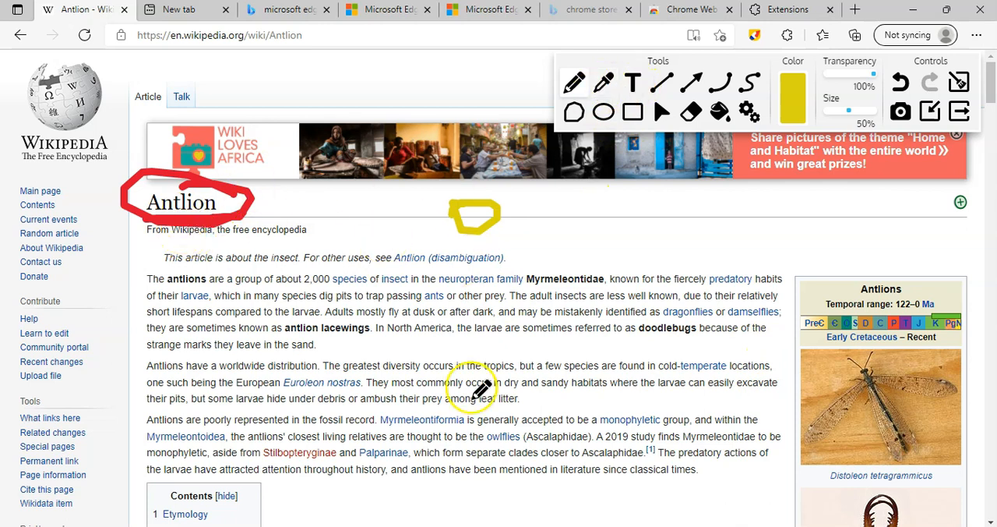
pyautogui.moveTo(817, 340)
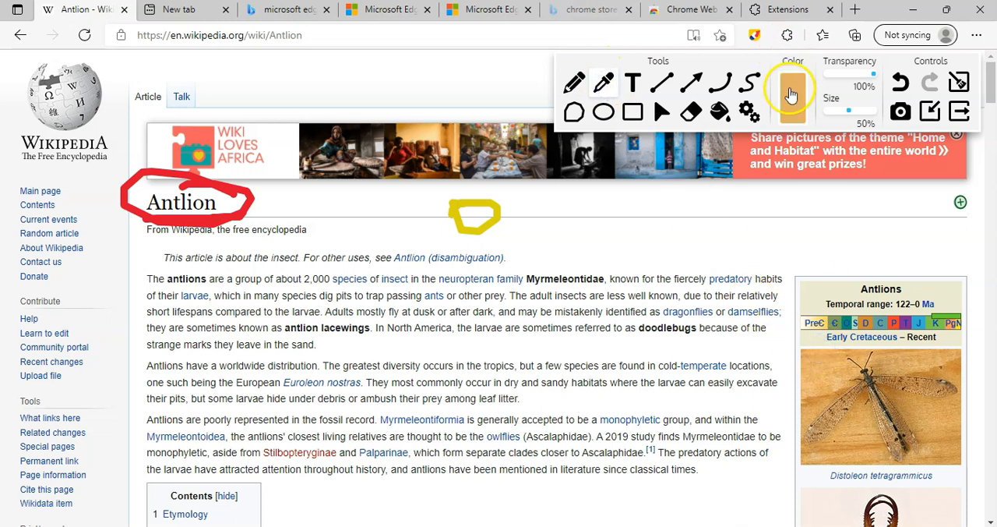
# Write the orange caption 'This is a demo' beside the title.
pyautogui.click(633, 83)
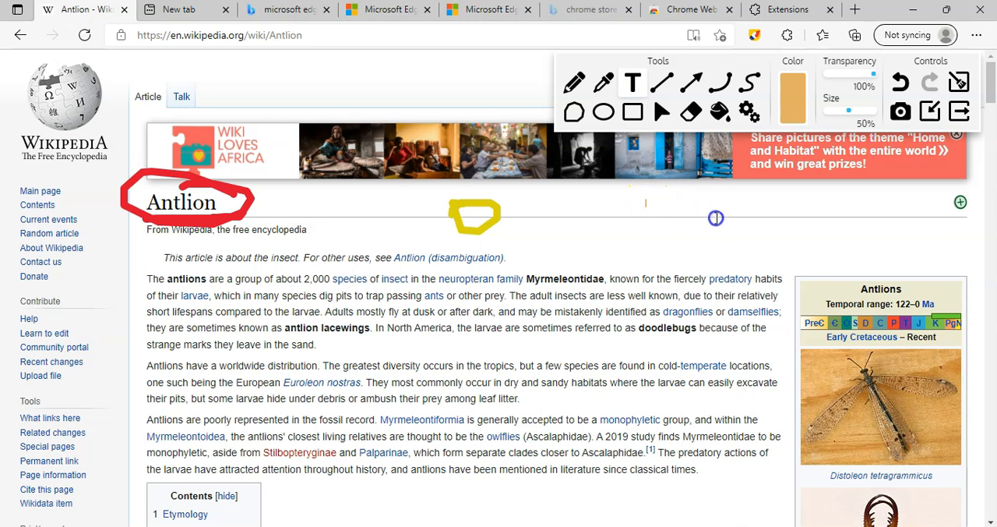
pyautogui.write('Thid')
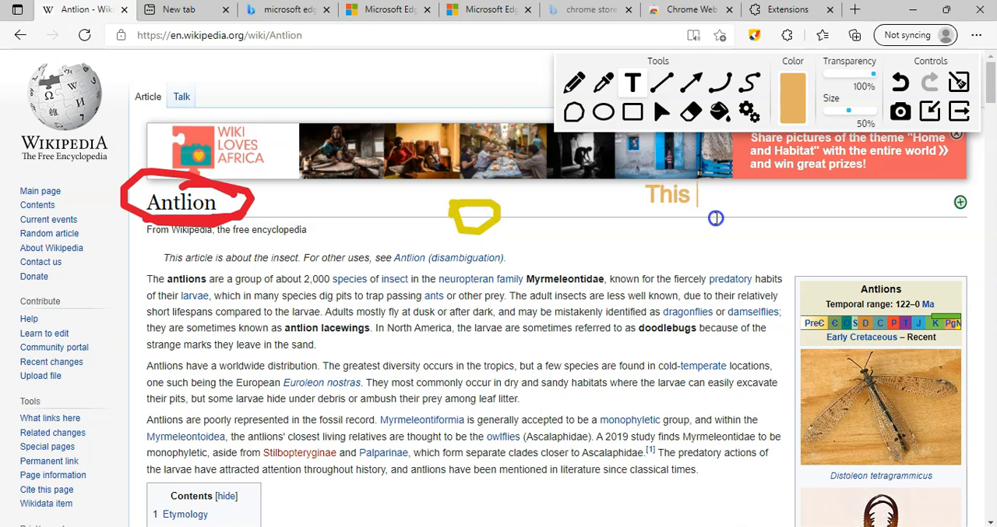
pyautogui.write('is a demo')
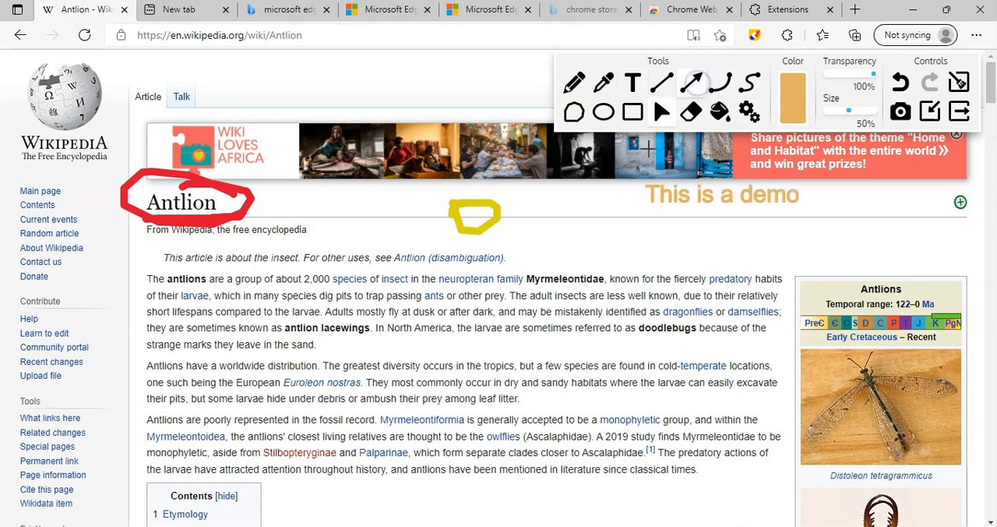
# Draw an orange arrow at the first paragraph and a curve down to the third.
pyautogui.moveTo(554, 226); pyautogui.dragTo(779, 294)
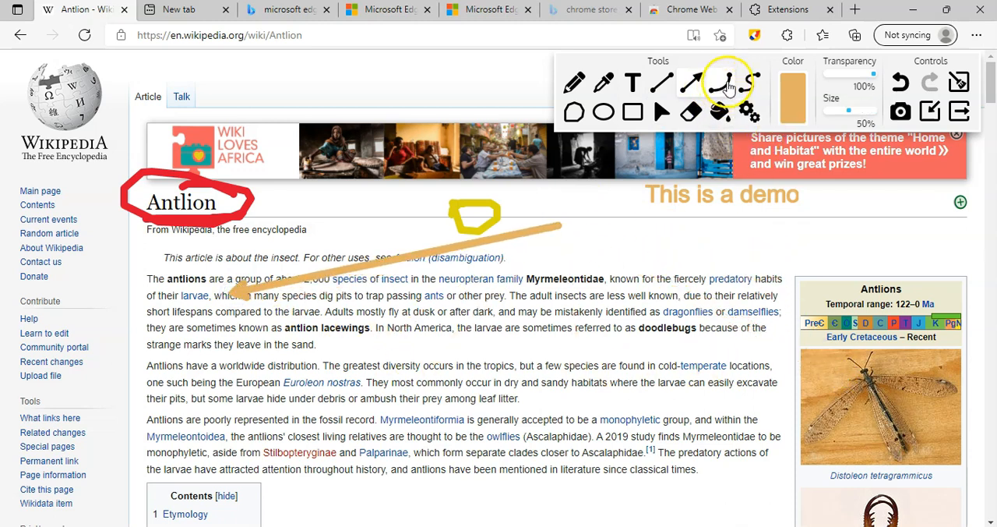
pyautogui.moveTo(667, 237); pyautogui.dragTo(589, 467)
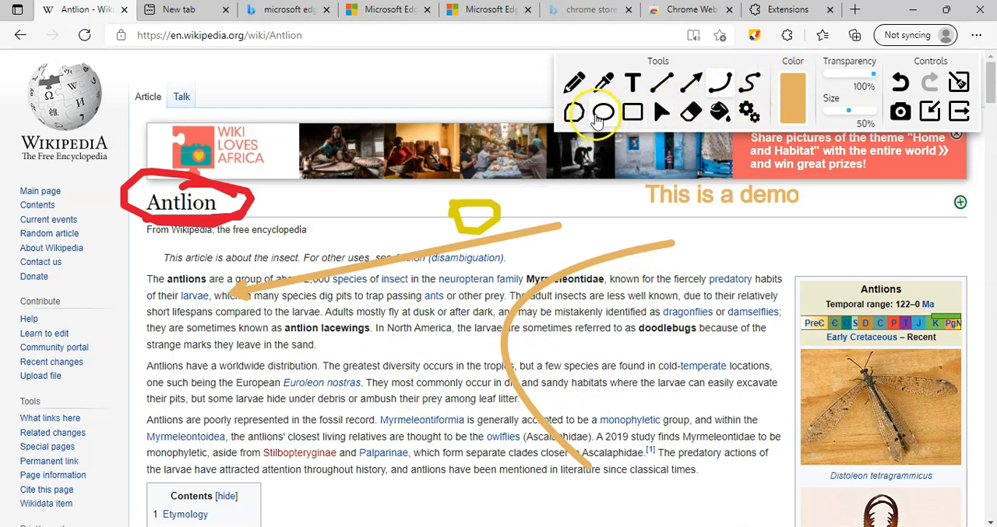
# Frame the larva photo with a rectangle, then redraw it as a purple box.
pyautogui.scroll(-3)
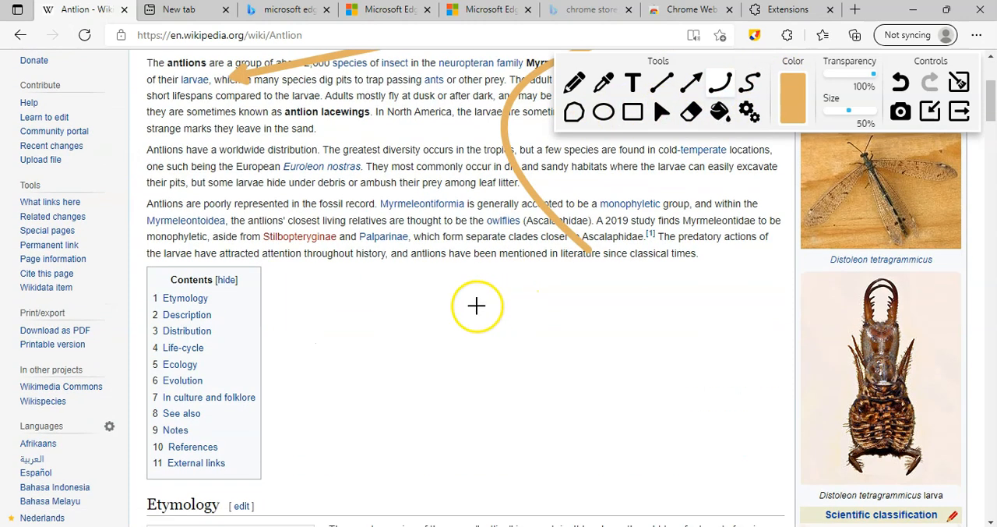
pyautogui.moveTo(651, 139)
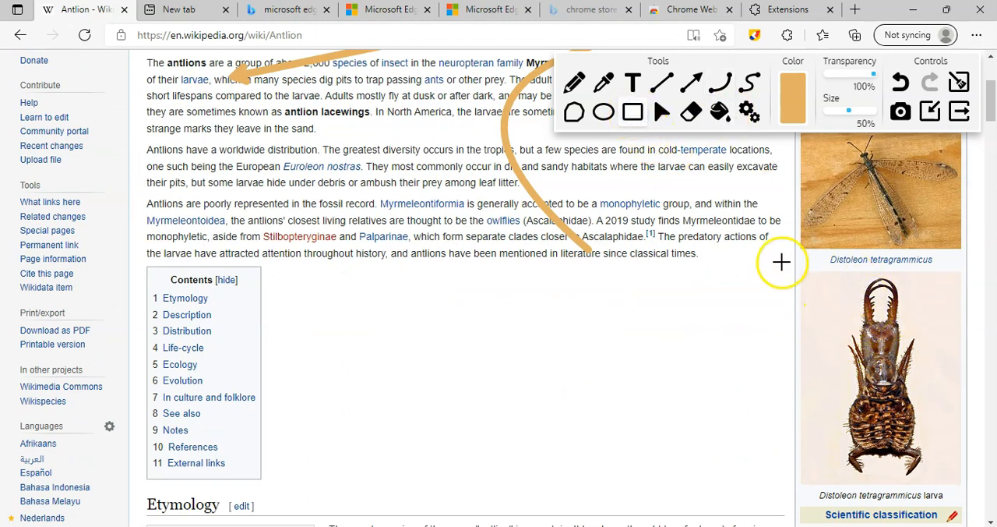
pyautogui.moveTo(782, 262); pyautogui.dragTo(919, 480)
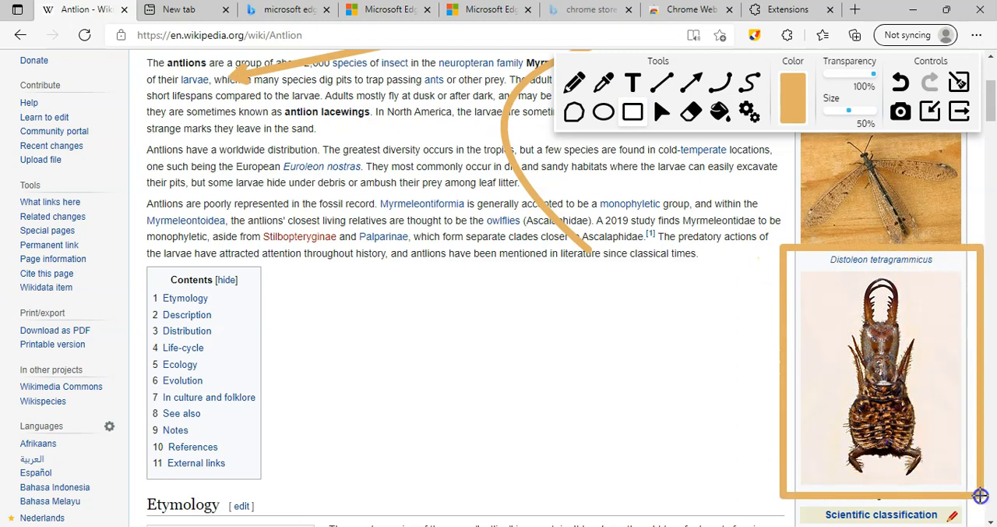
pyautogui.moveTo(734, 84)
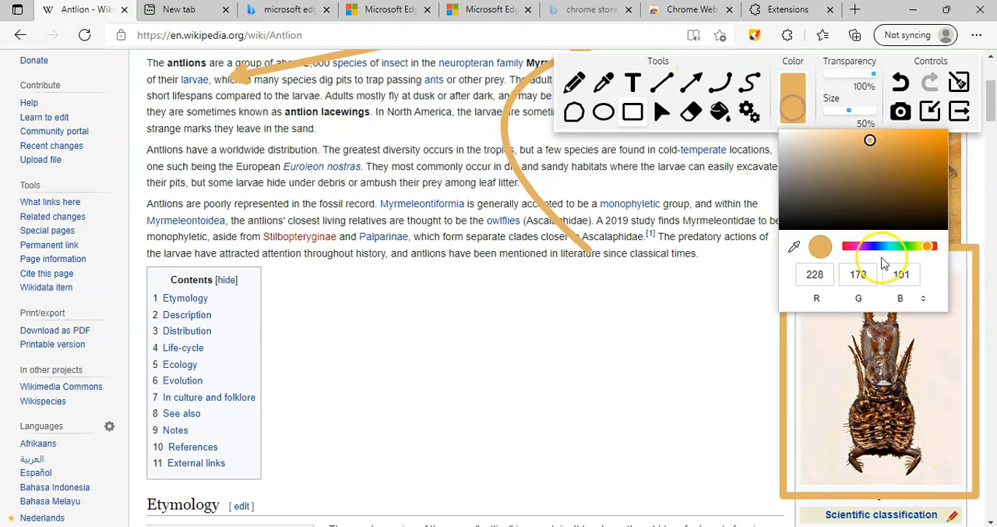
pyautogui.click(867, 246)
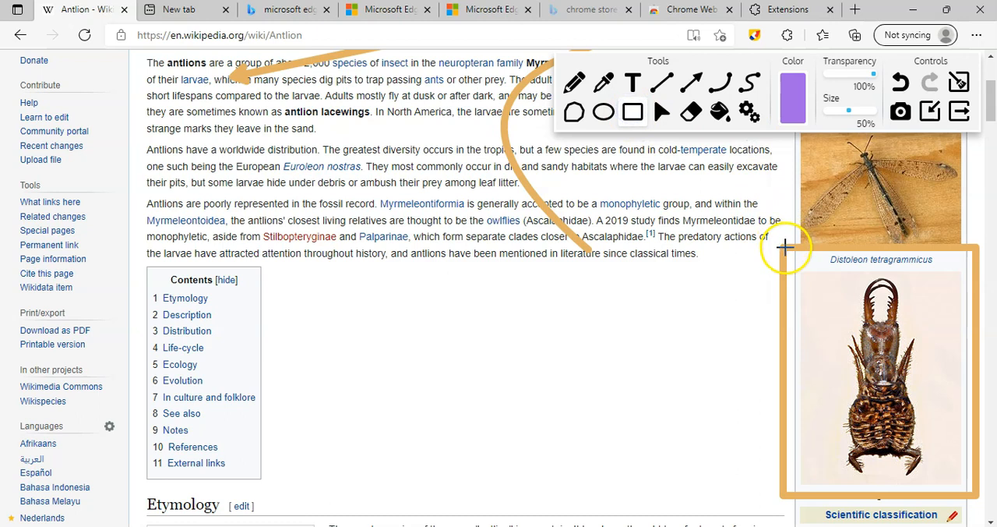
pyautogui.moveTo(782, 248); pyautogui.dragTo(954, 461)
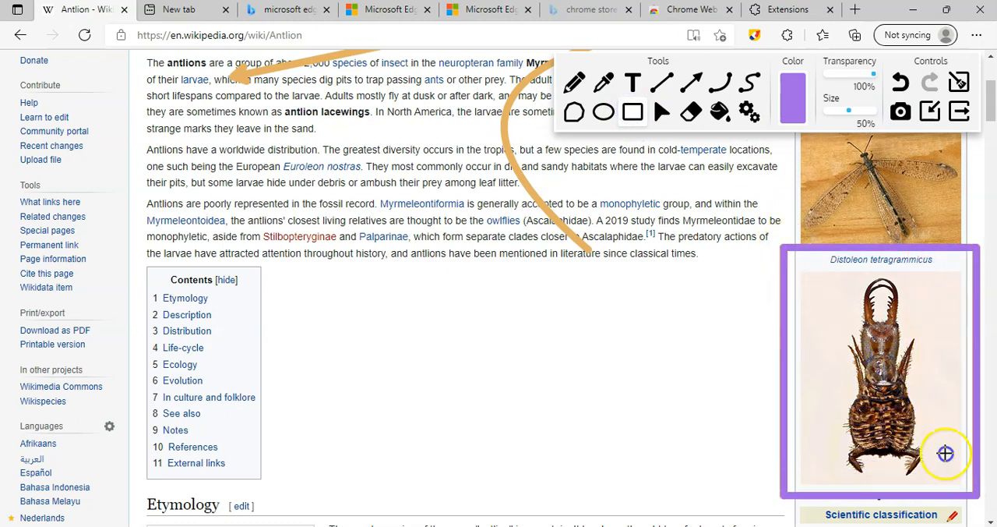
# Bucket-fill the box solid purple and switch to the eraser.
pyautogui.click(719, 112)
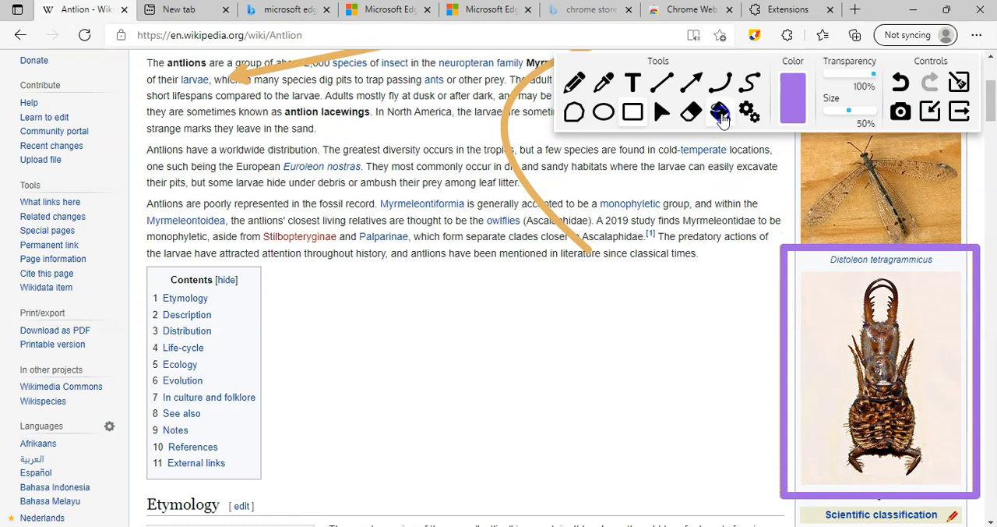
pyautogui.click(720, 112)
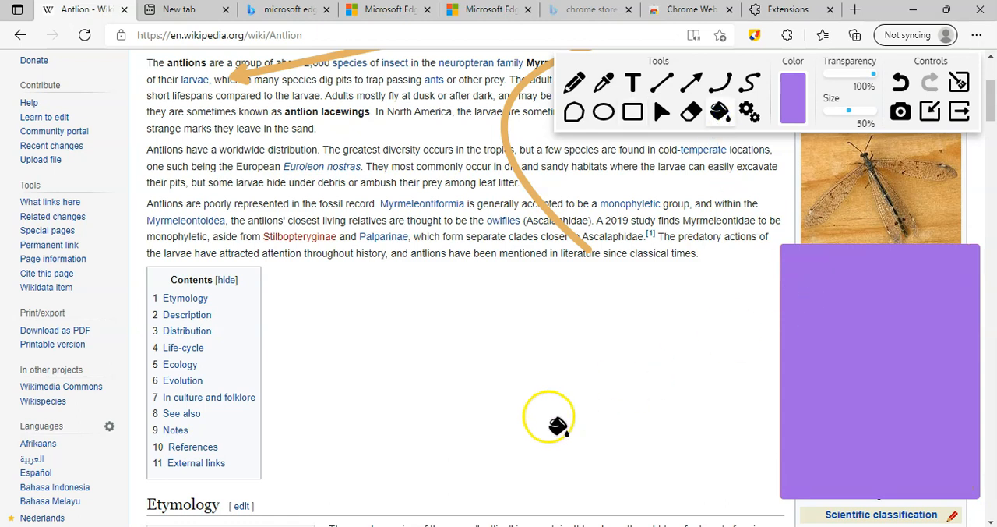
pyautogui.moveTo(555, 283)
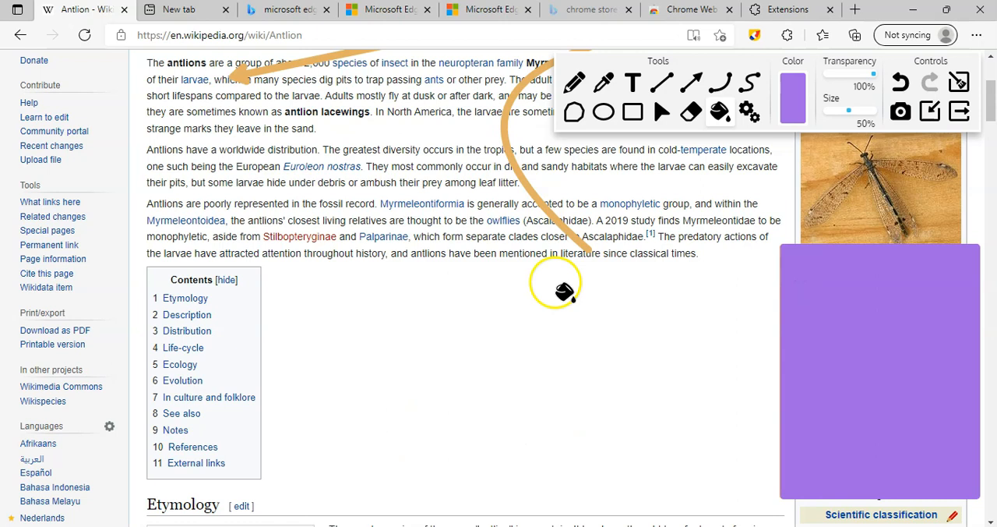
pyautogui.click(901, 81)
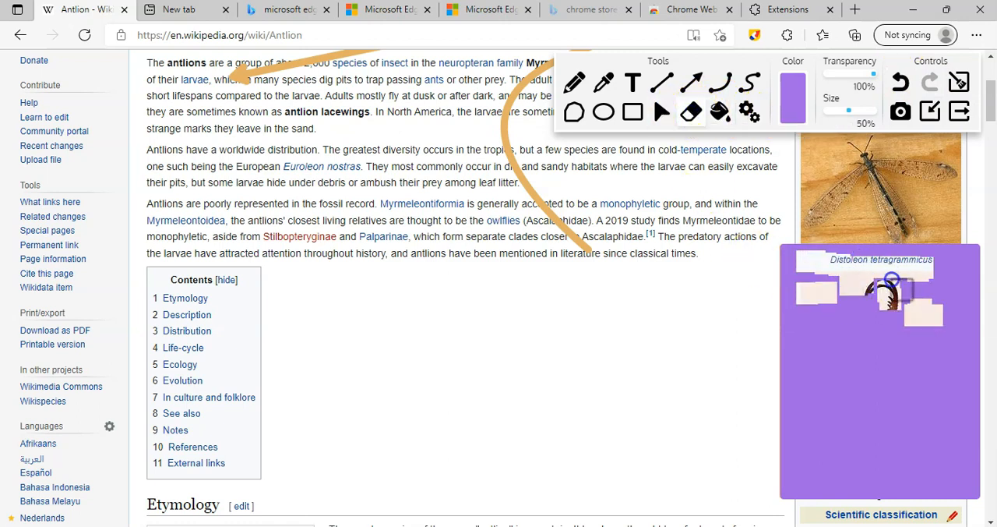
# Erase patches of the purple fill so the larva photo shows through.
pyautogui.moveTo(891, 280); pyautogui.dragTo(875, 392)
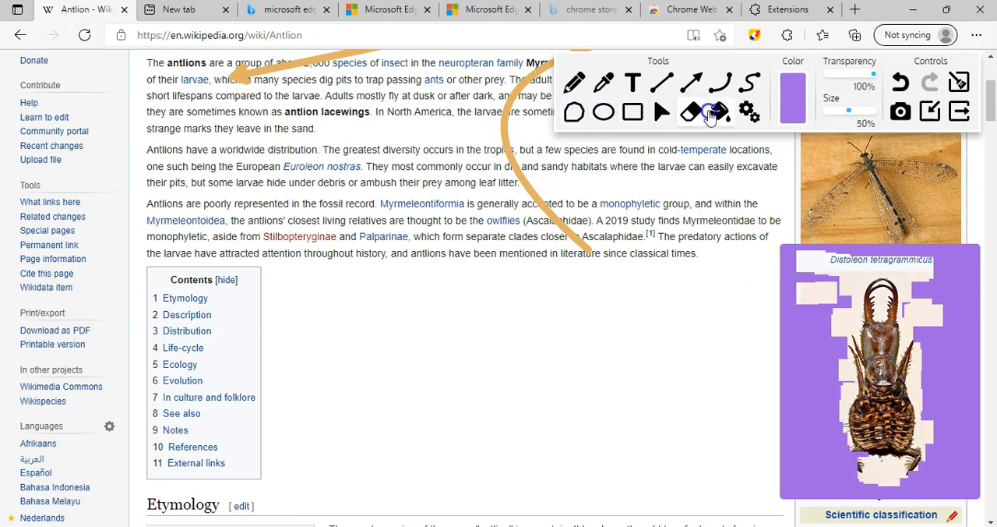
pyautogui.click(690, 112)
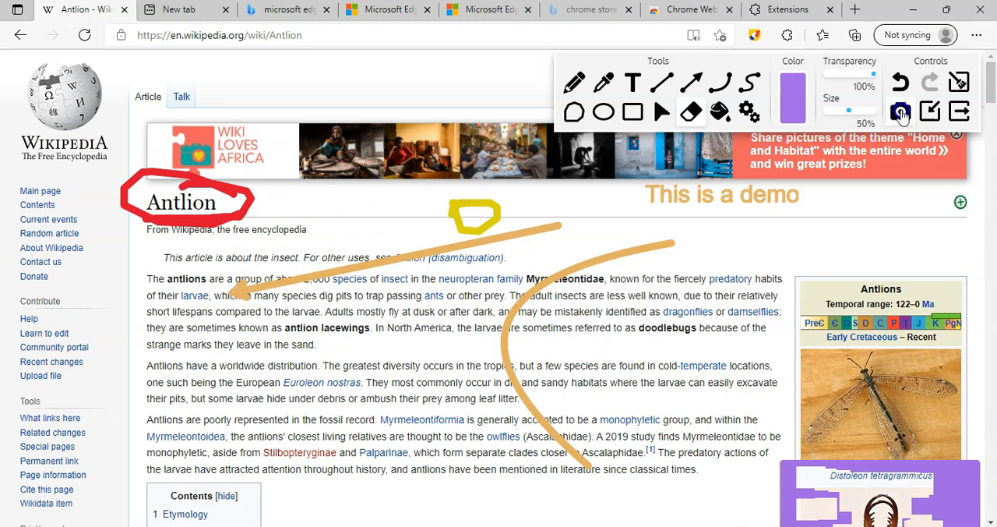
pyautogui.moveTo(901, 112)
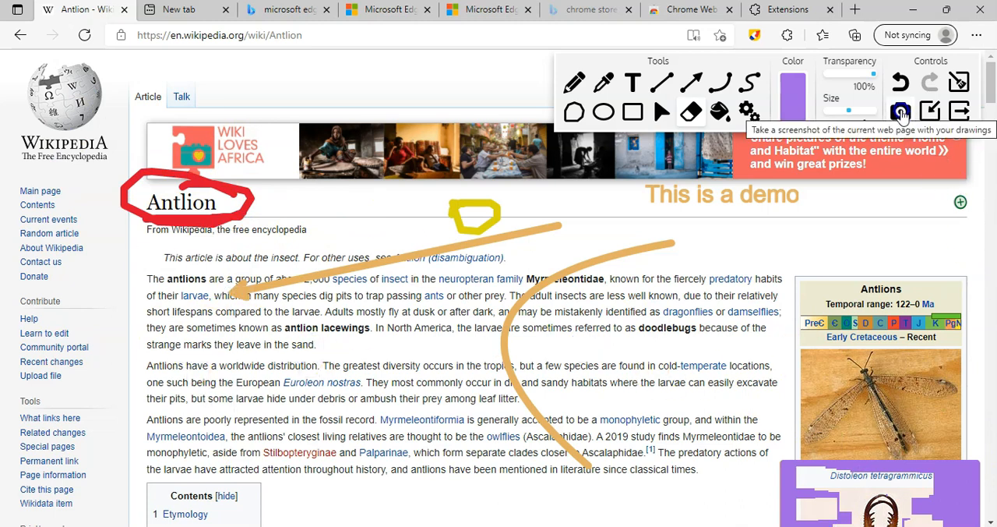
# Capture the annotated Antlion page as a screenshot in a new tab and bring up its image options.
pyautogui.click(901, 112)
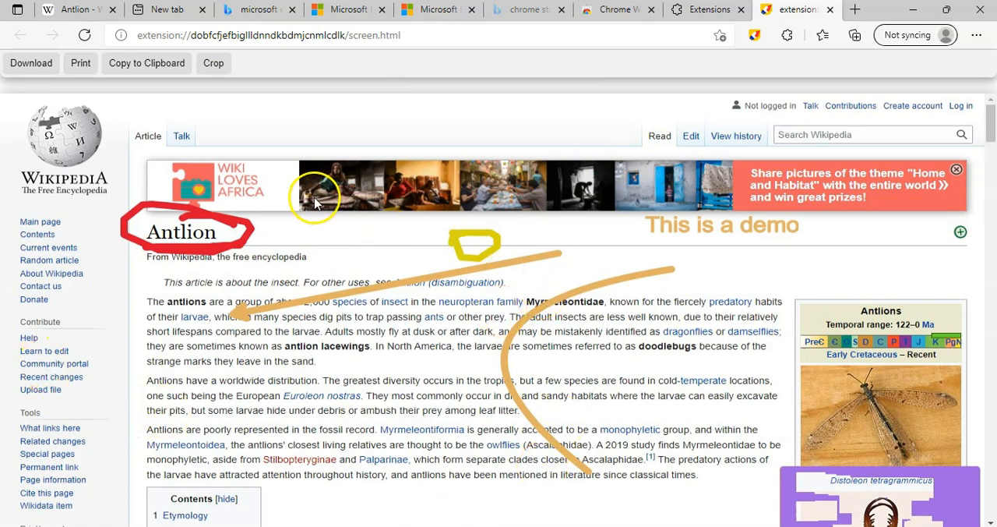
pyautogui.rightClick(315, 187)
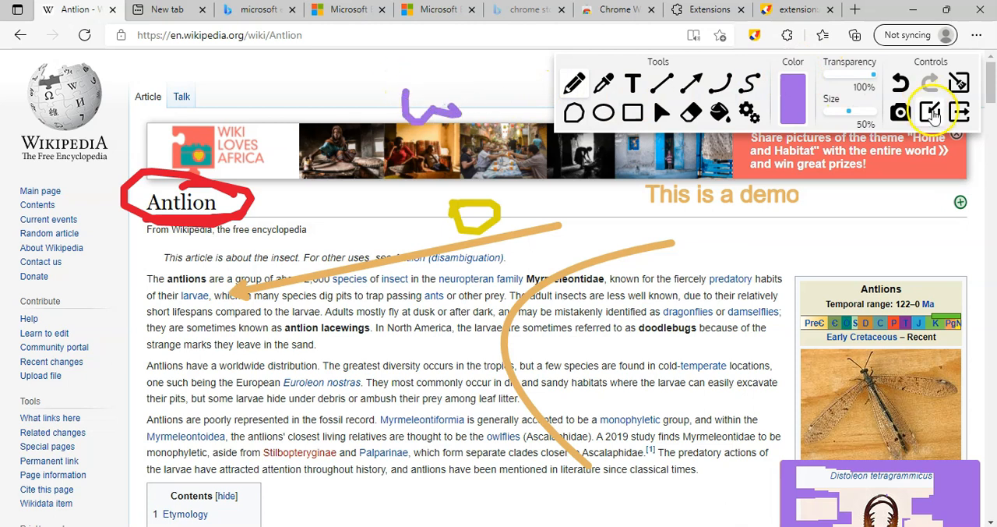
# Clear all Web Paint drawings from the Antlion page and quit the drawing overlay.
pyautogui.click(932, 112)
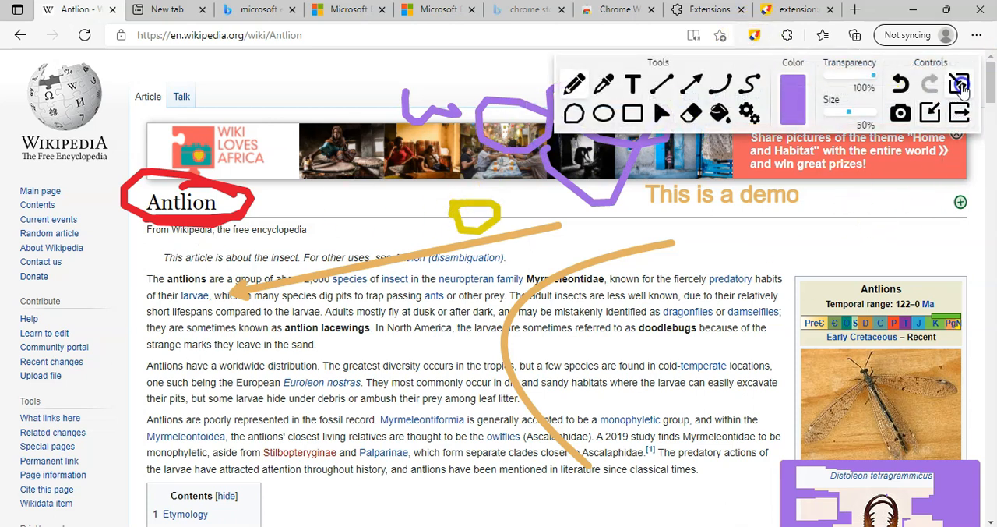
pyautogui.click(959, 113)
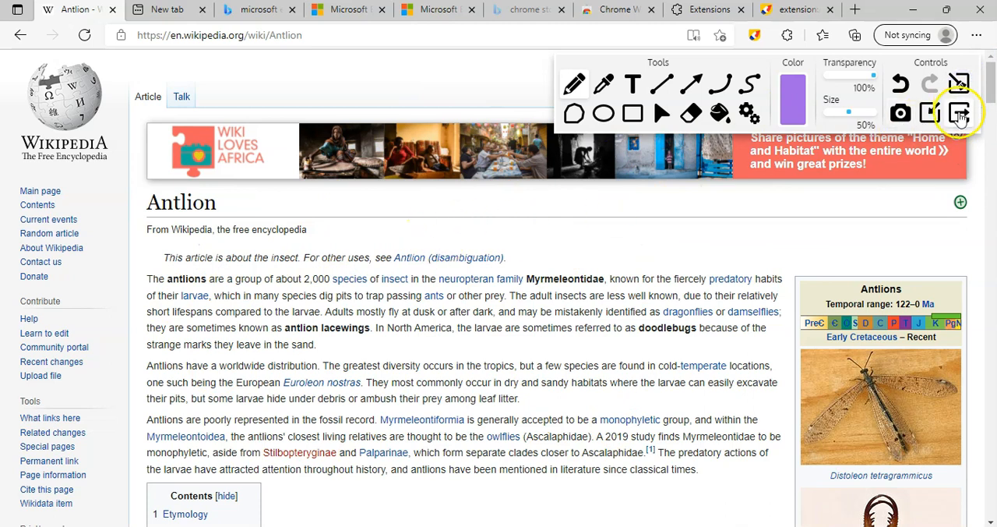
pyautogui.moveTo(959, 112)
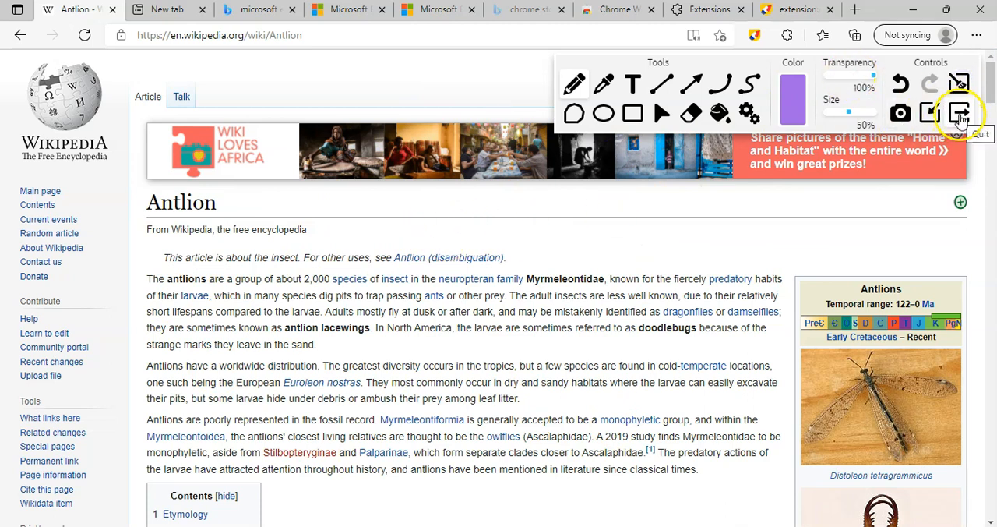
pyautogui.click(960, 112)
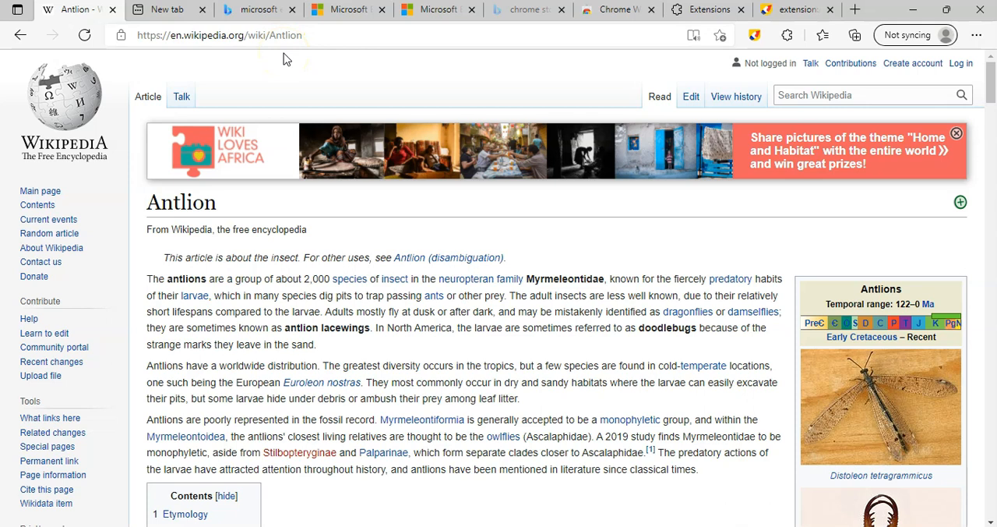
pyautogui.moveTo(854, 36)
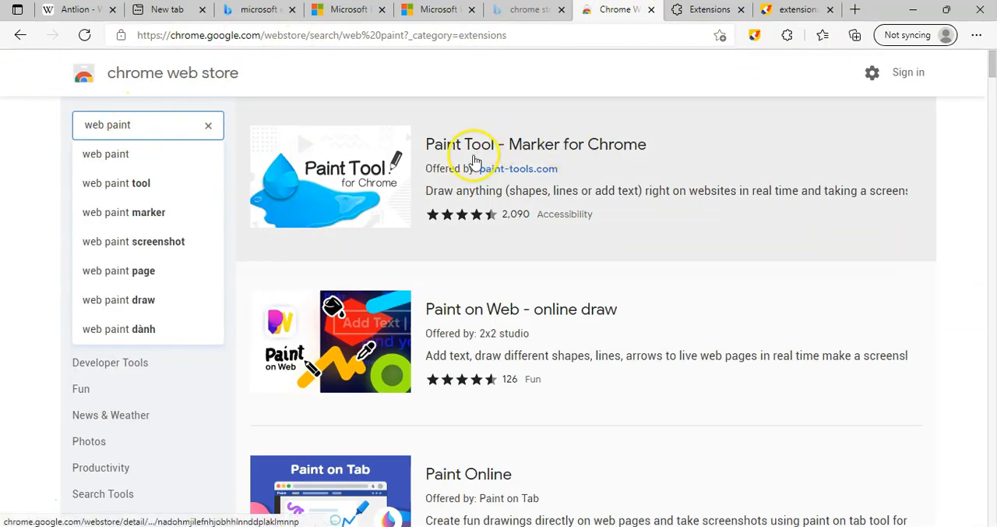
# Browse further down the Web Store's web paint results, then return to the Antlion article tab.
pyautogui.scroll(-3)
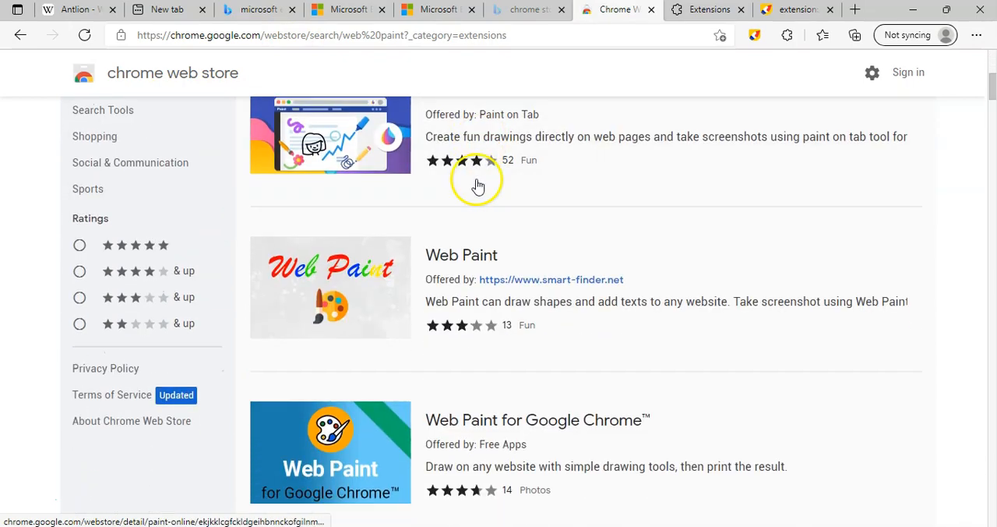
pyautogui.scroll(-3)
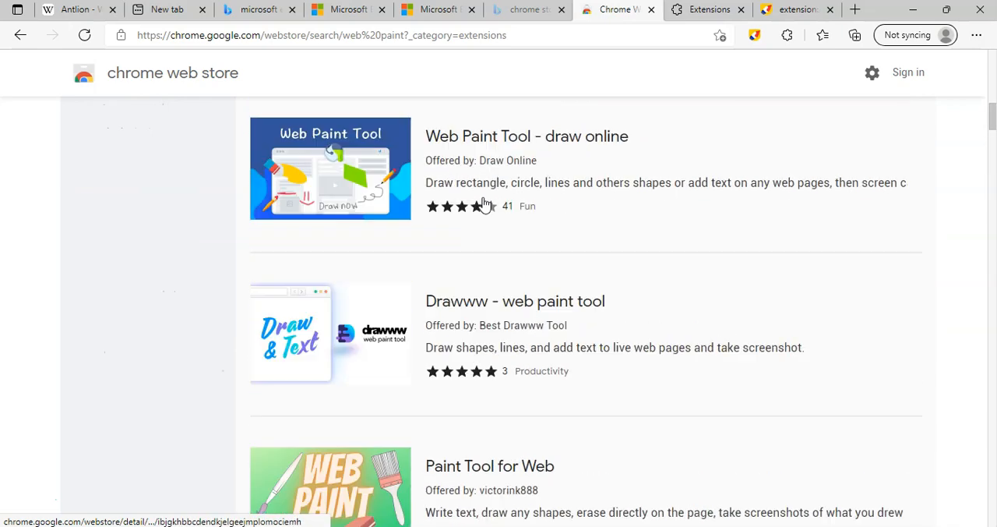
pyautogui.scroll(-3)
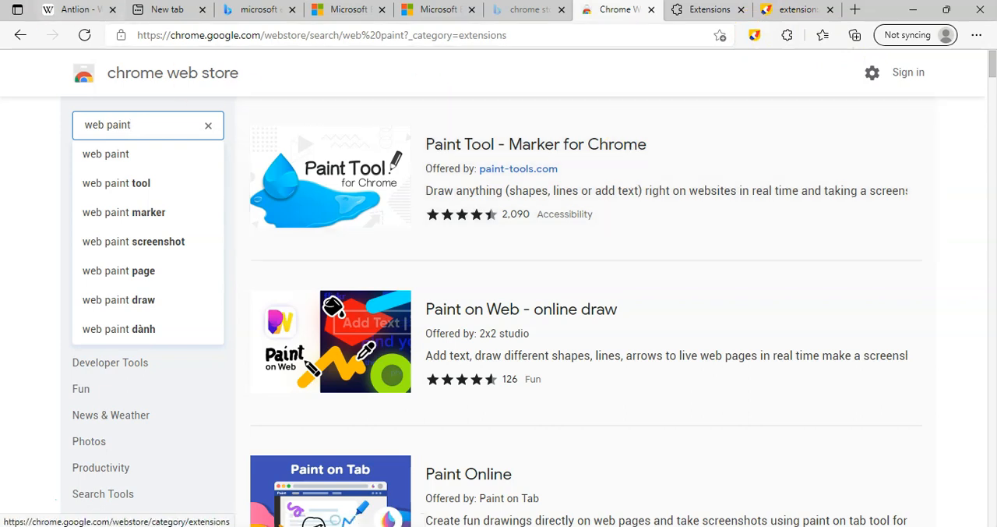
pyautogui.click(75, 9)
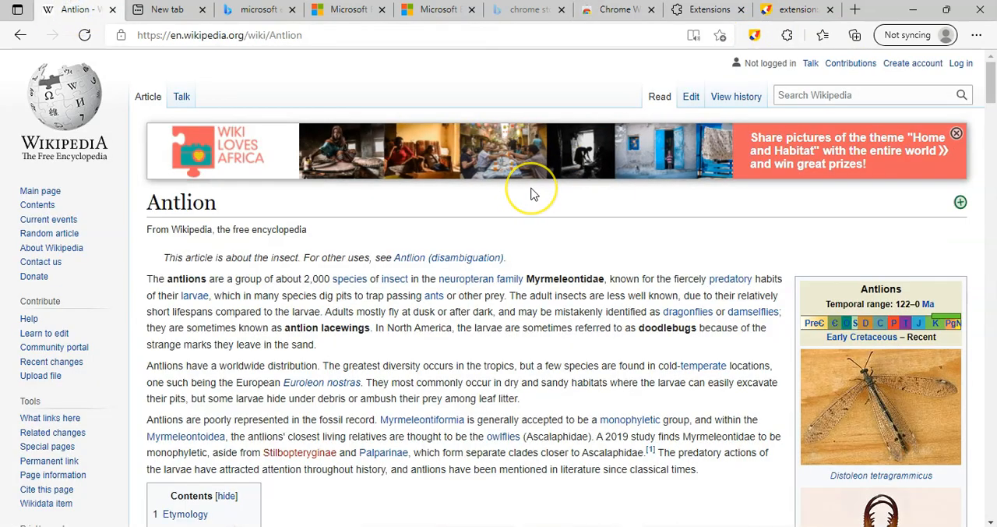
pyautogui.moveTo(532, 193)
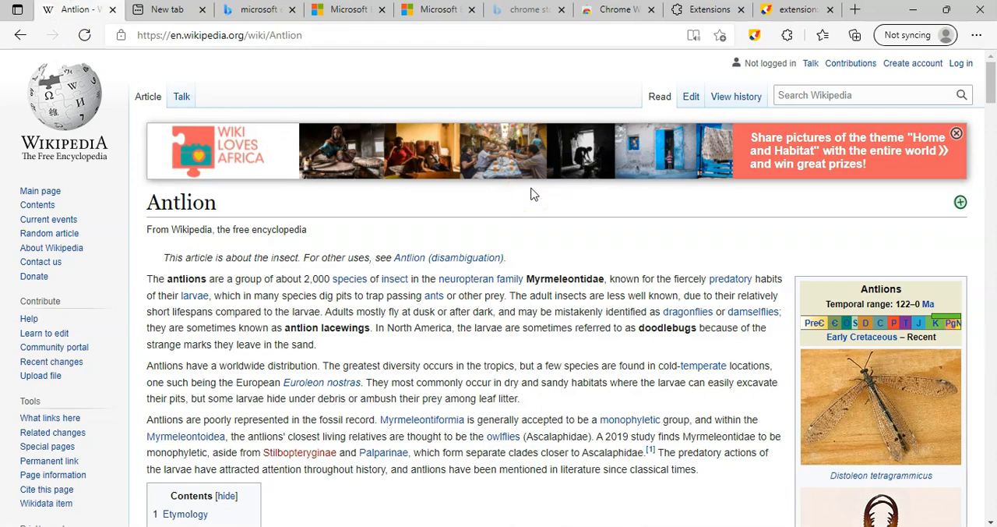